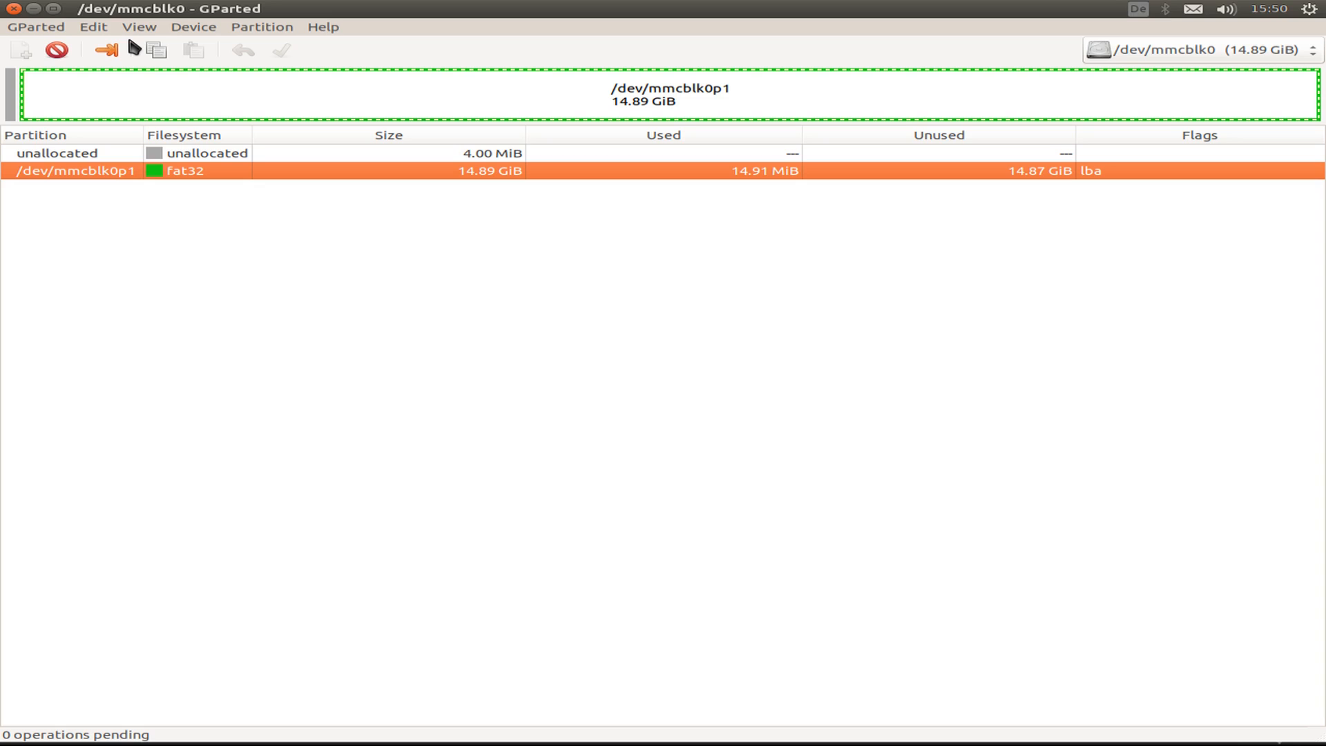
mouse_move(214, 27)
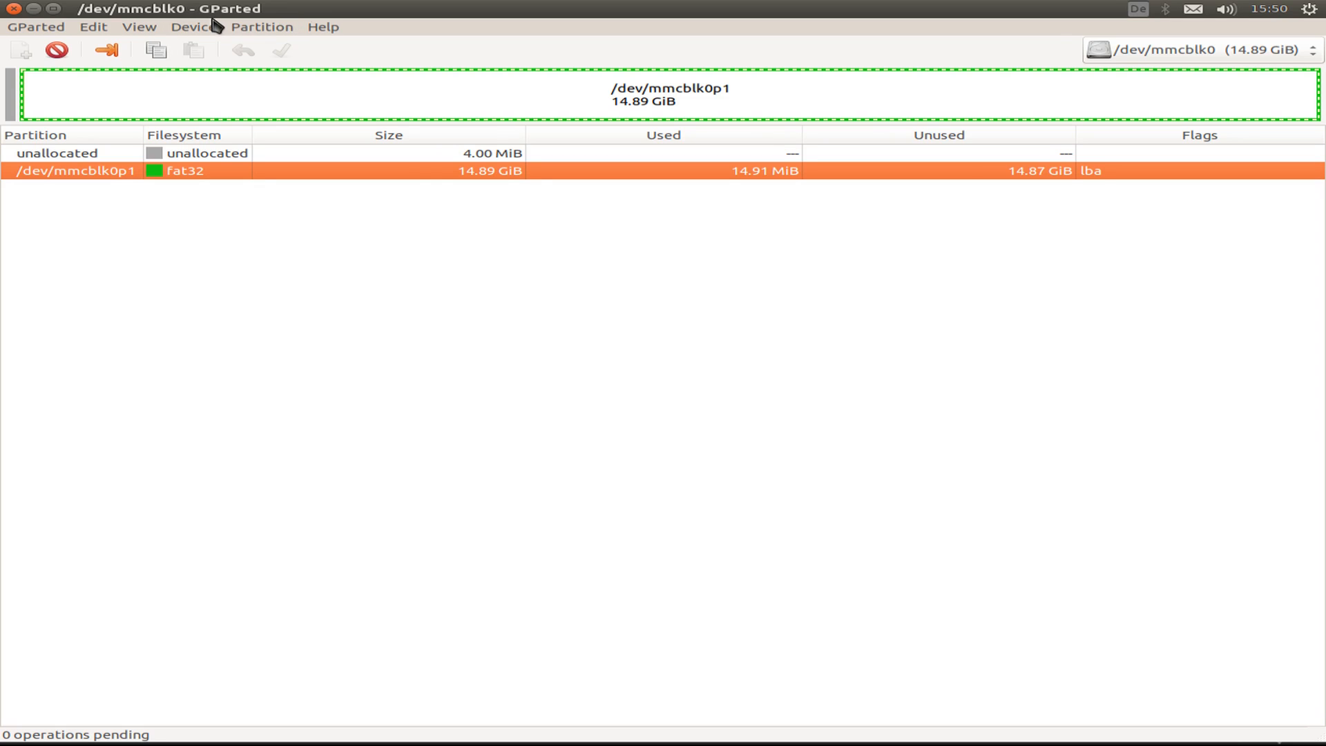
mouse_move(361, 23)
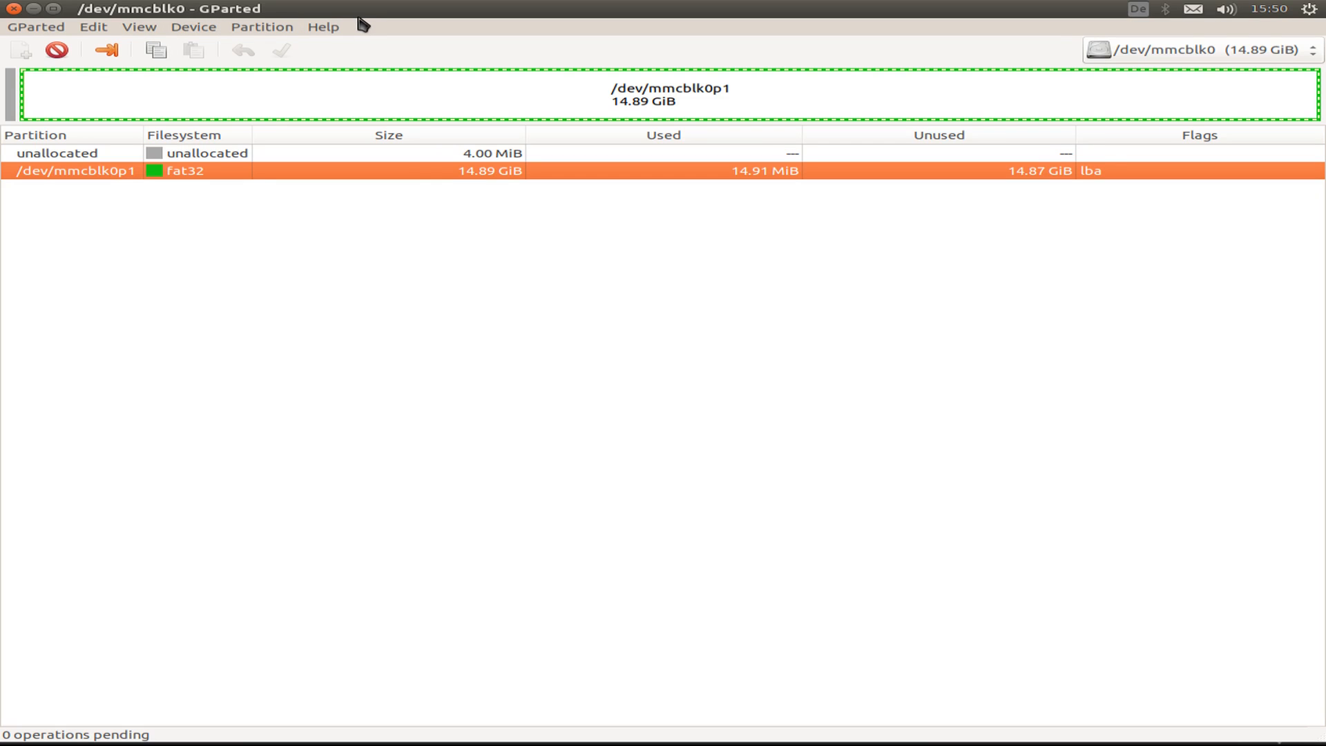
mouse_move(371, 31)
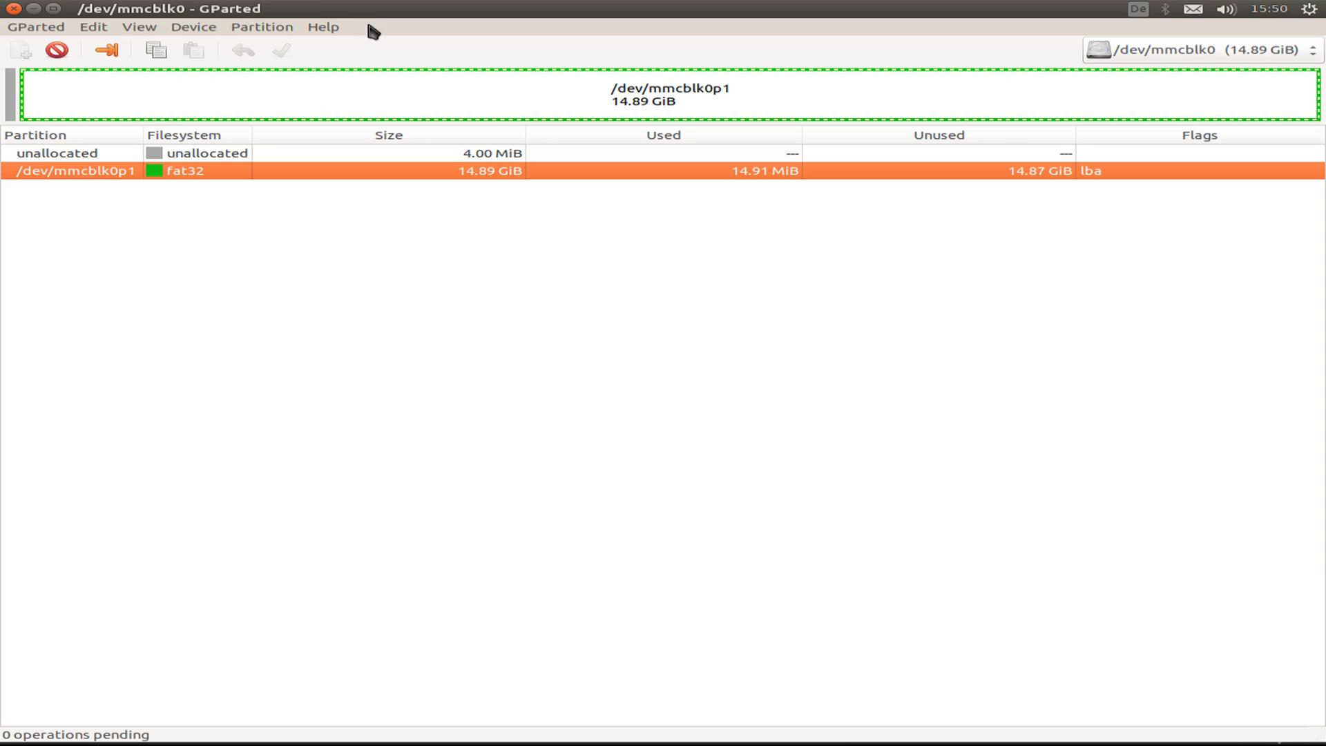
mouse_move(209, 191)
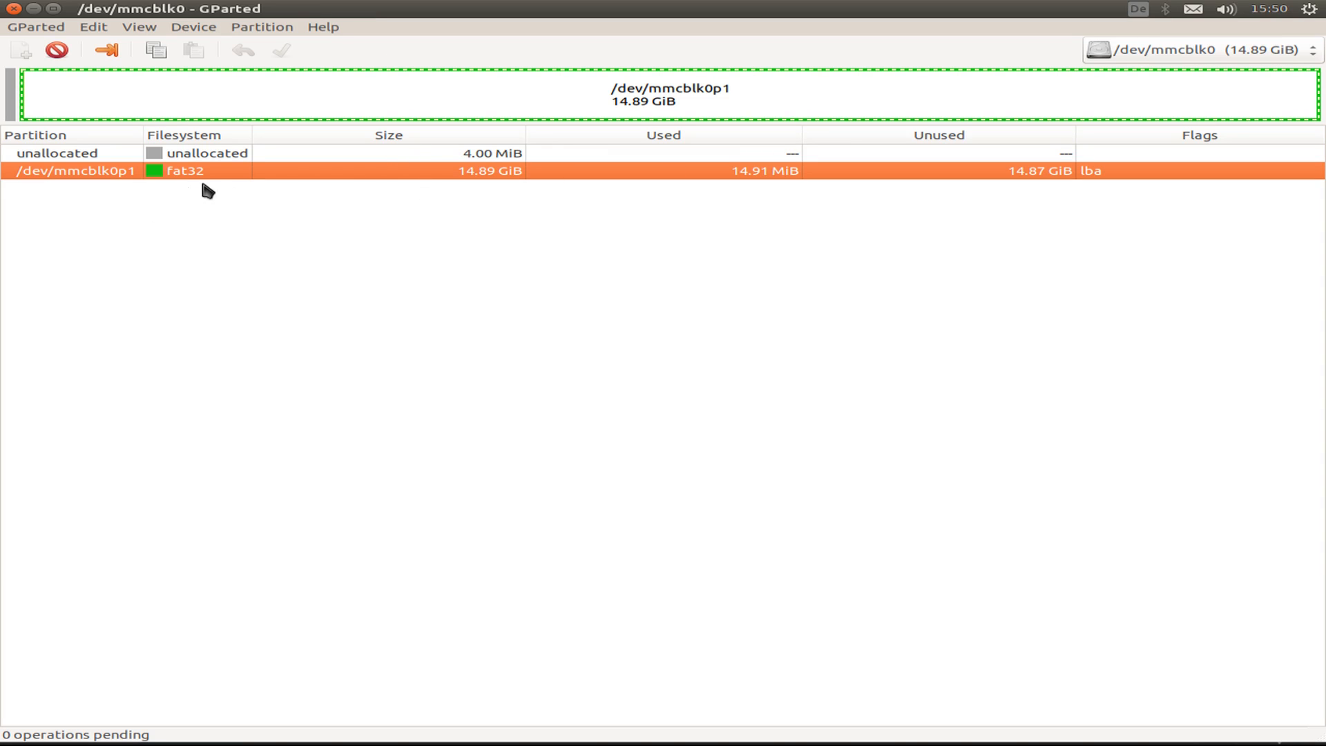
mouse_move(238, 188)
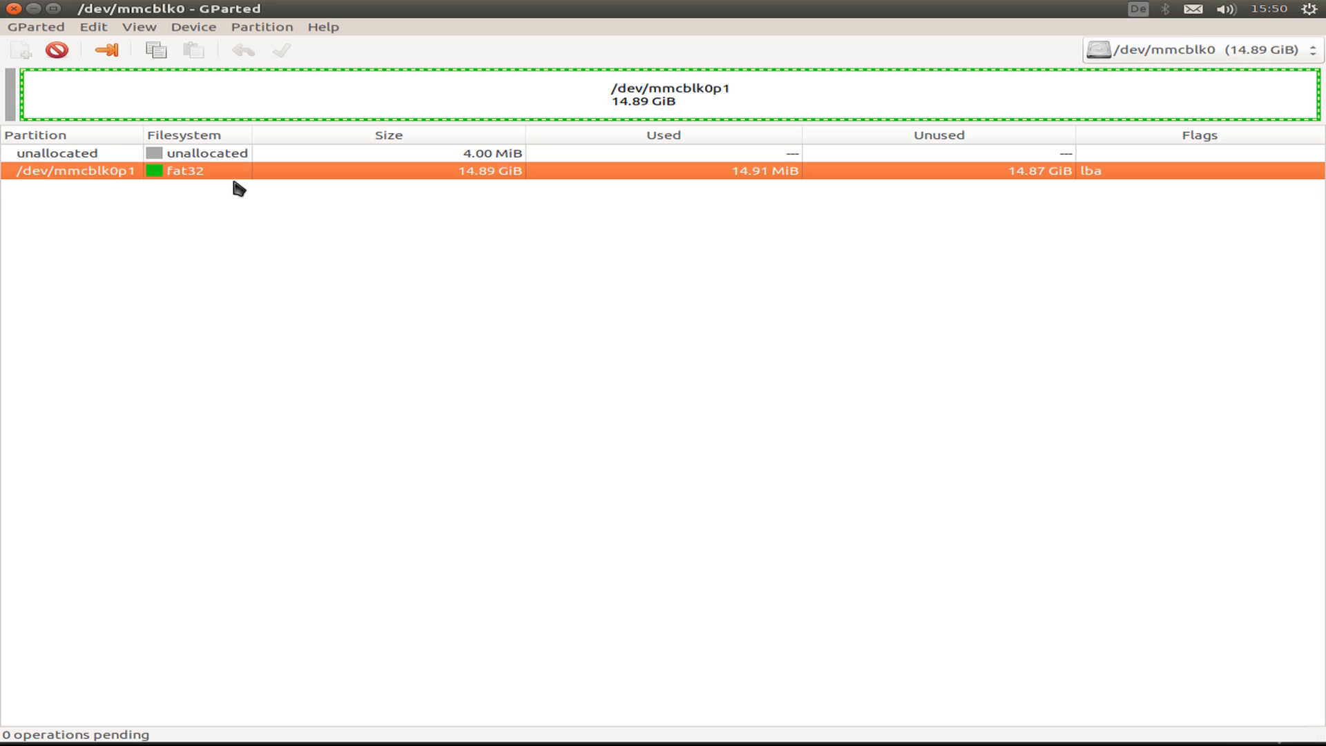
mouse_move(261, 196)
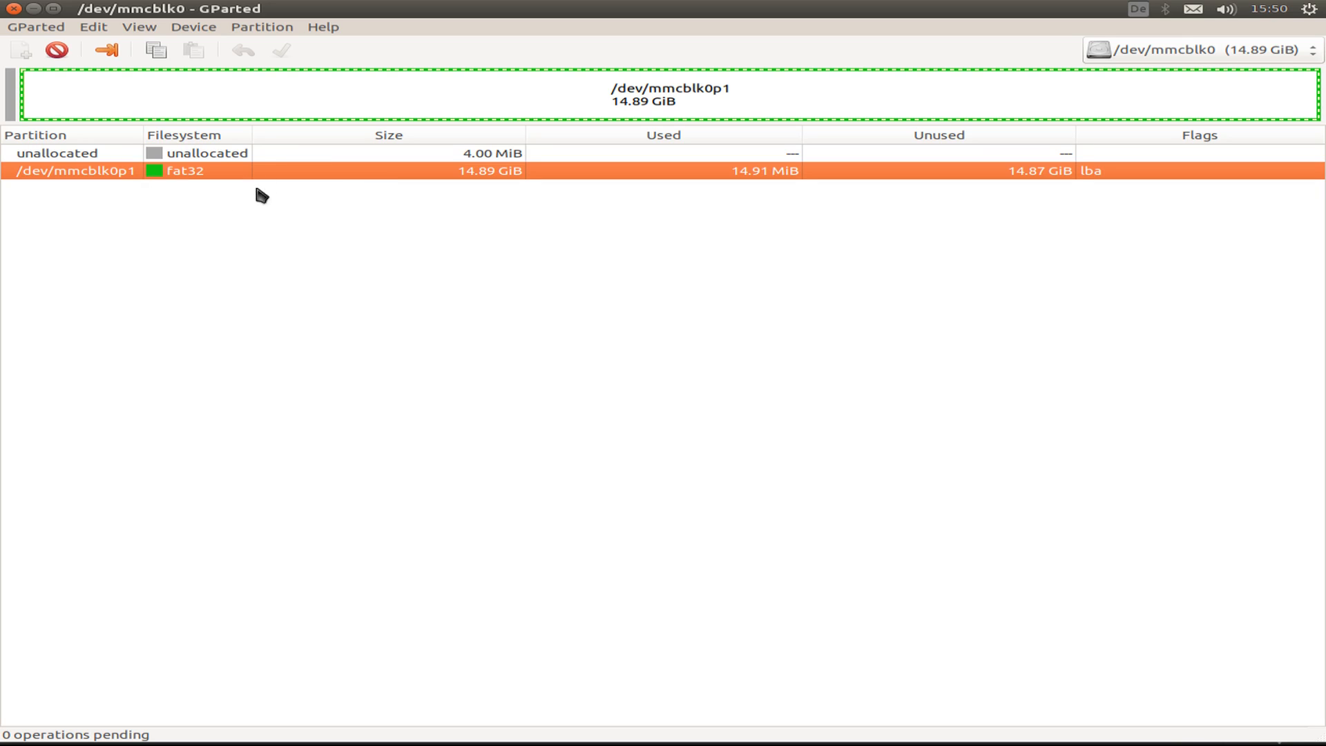
mouse_move(256, 199)
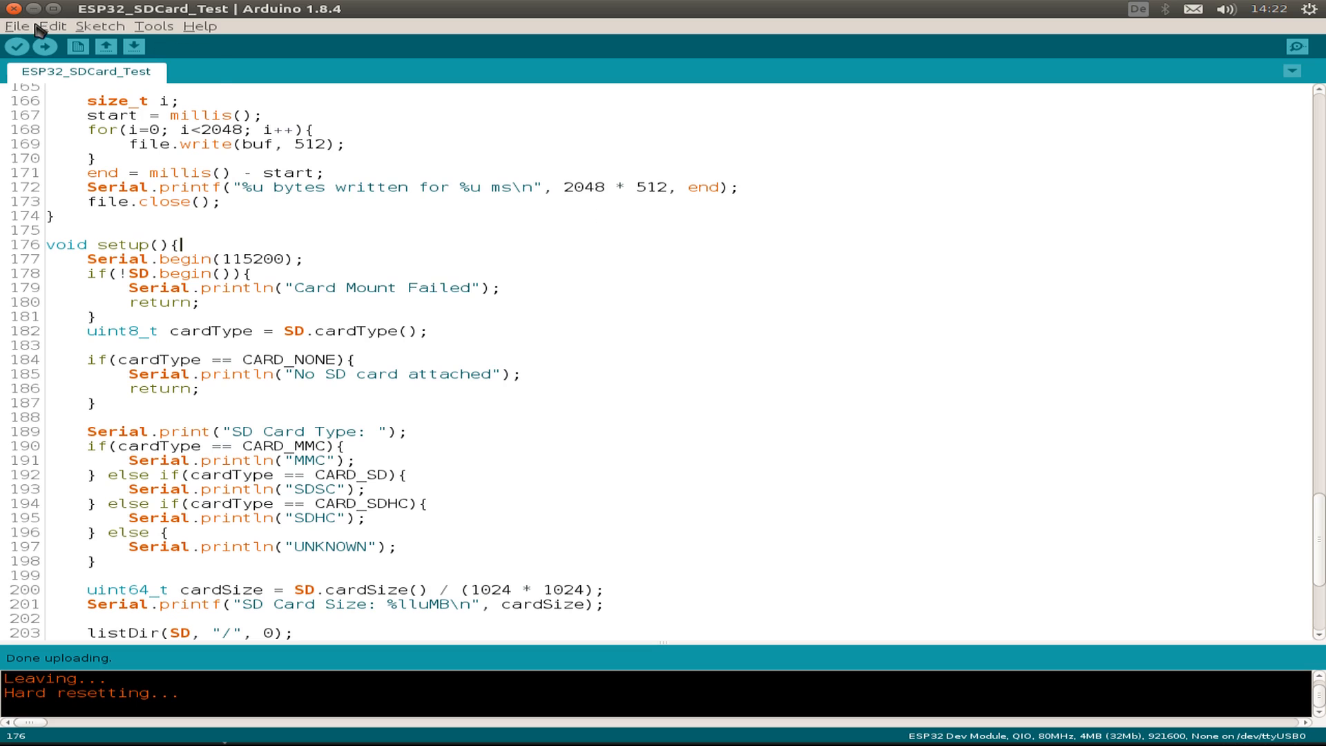
Step: Review the SD card test sketch's setup(), marking the CARD_SDHC card-type condition
left_click(16, 25)
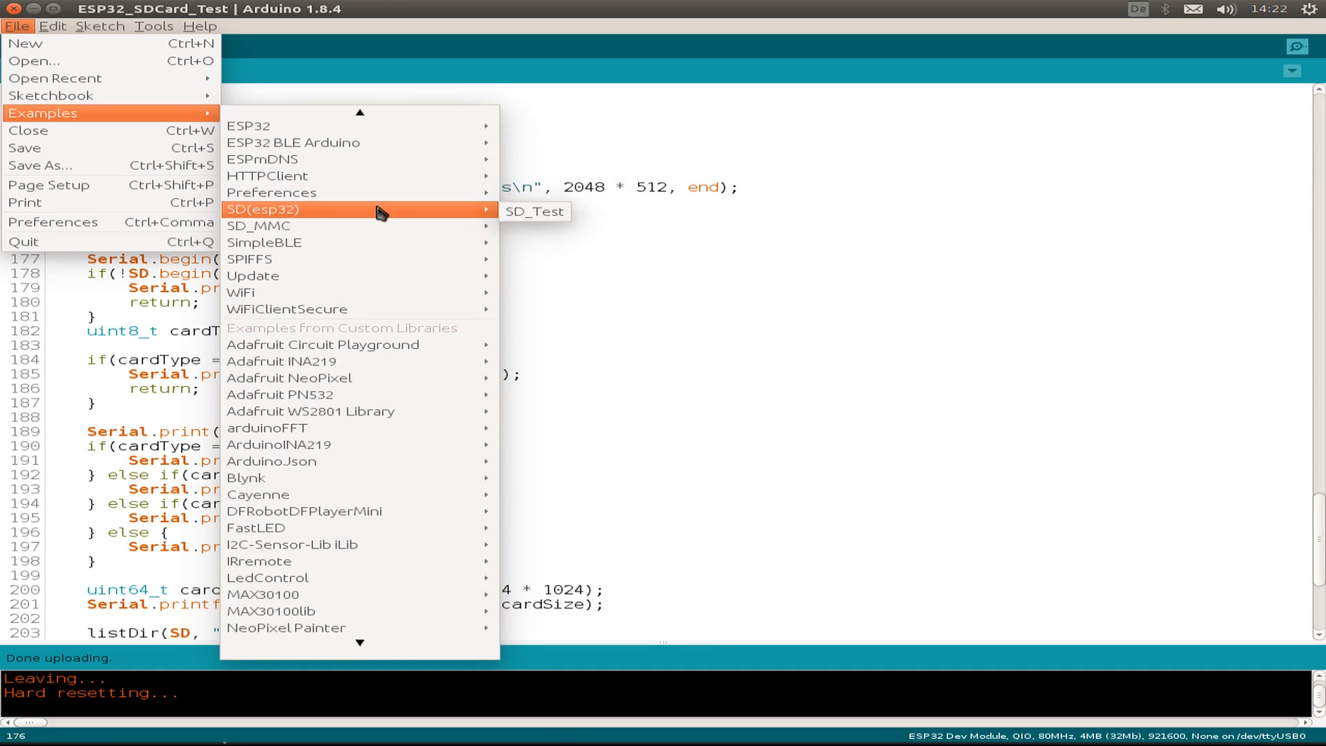
mouse_move(630, 221)
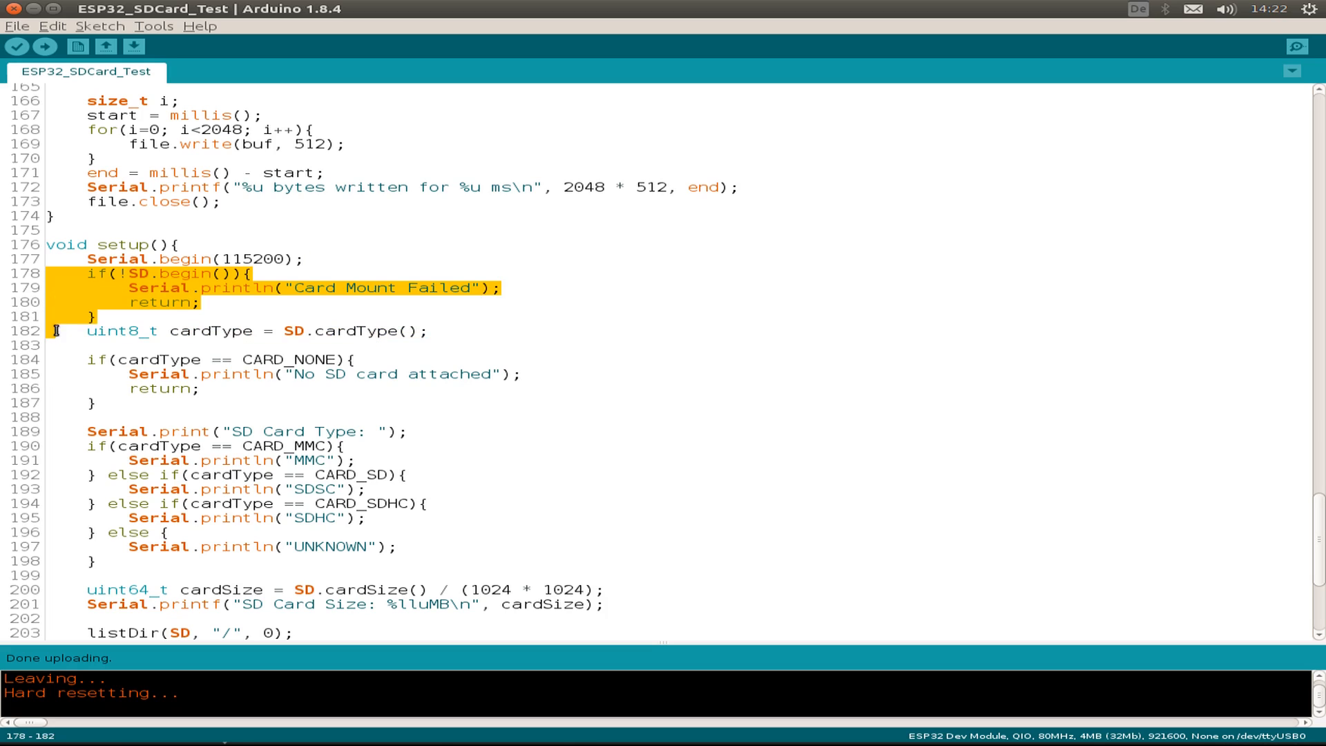
left_click(357, 370)
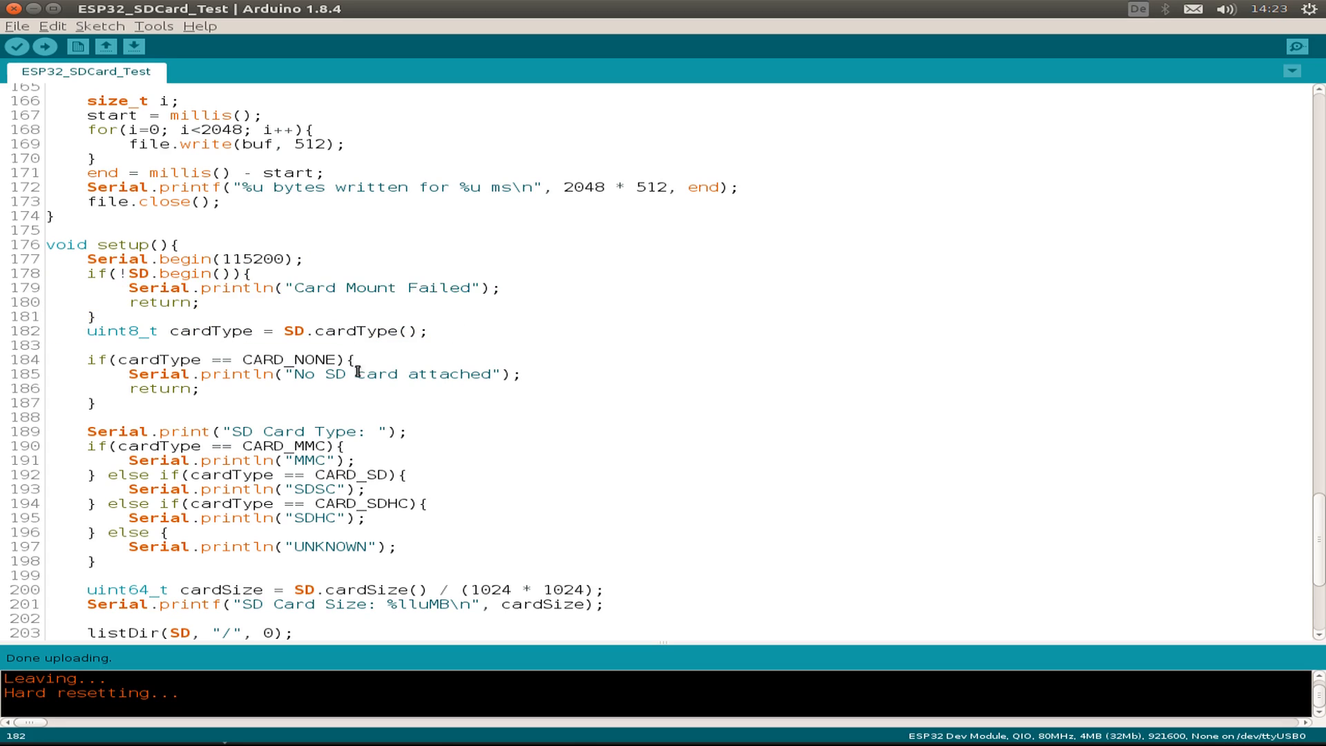
scroll("down", 3)
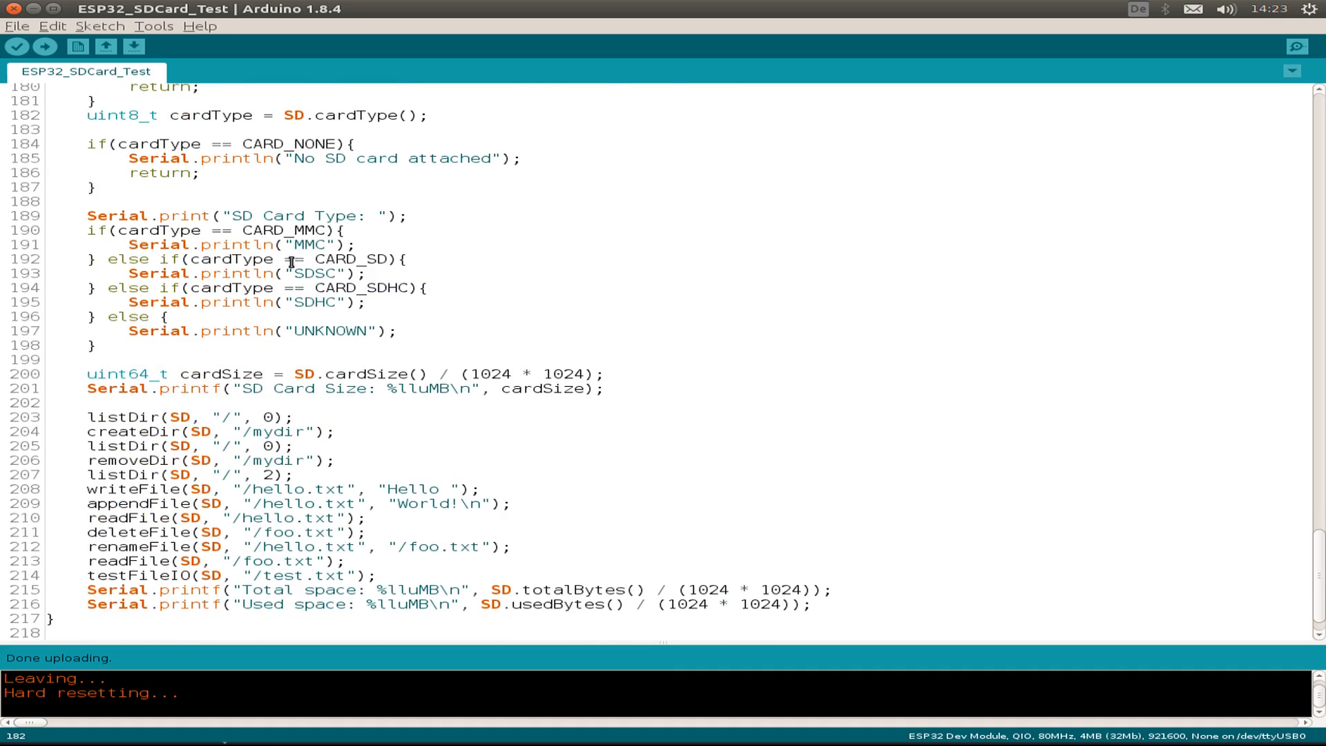
double_click(334, 287)
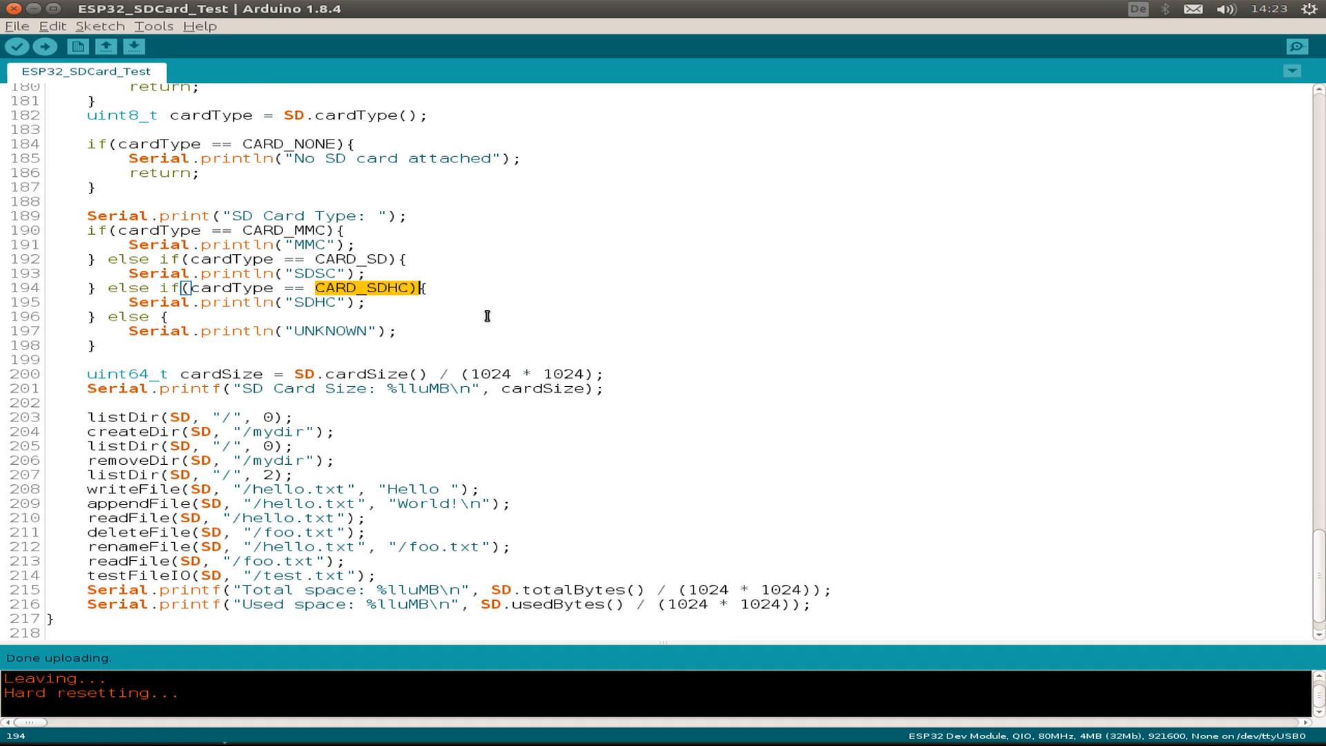
left_click(557, 316)
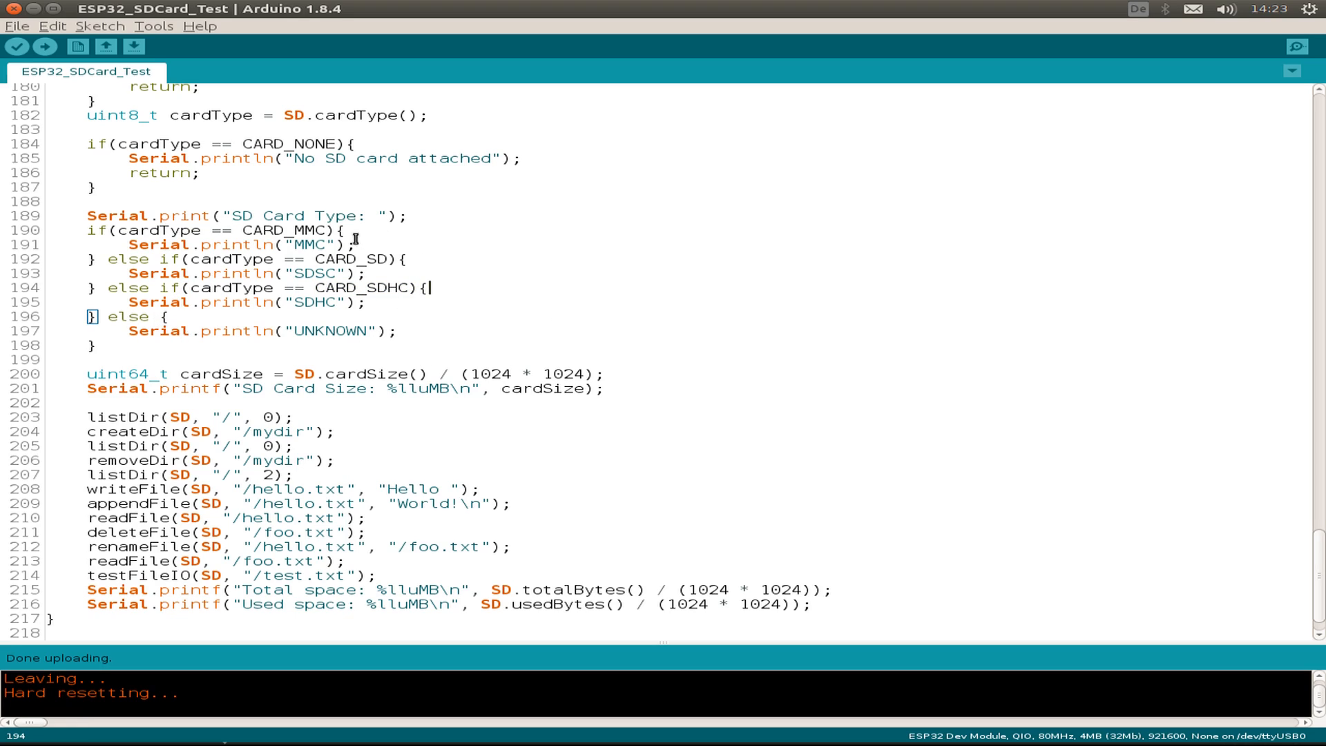
mouse_move(265, 390)
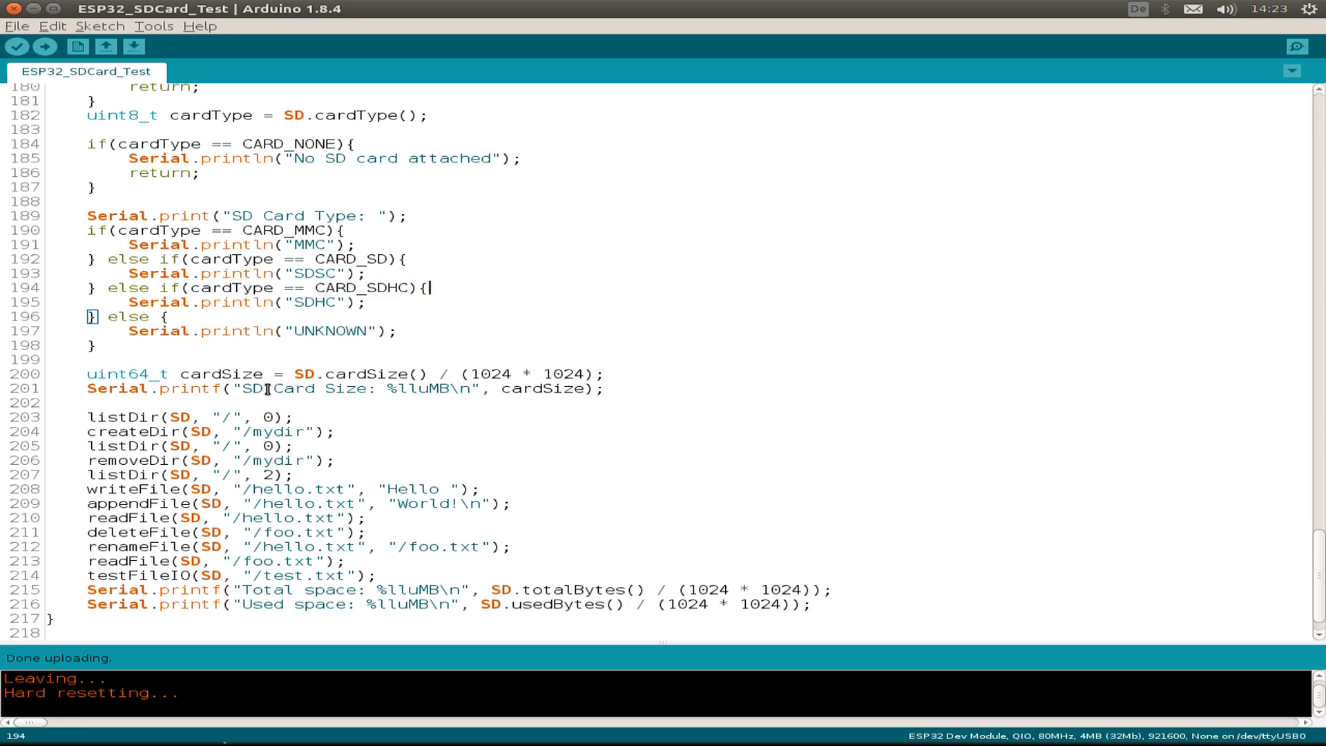
scroll("down", 3)
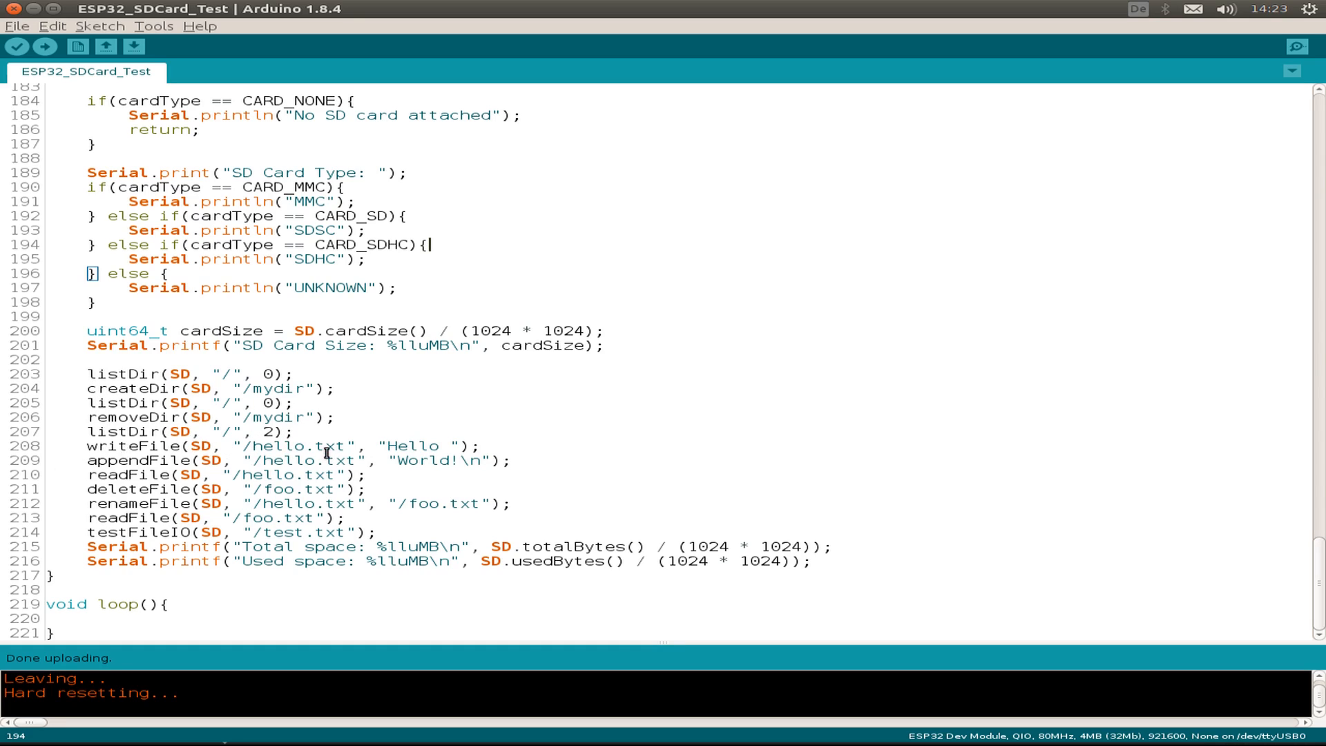
mouse_move(516, 460)
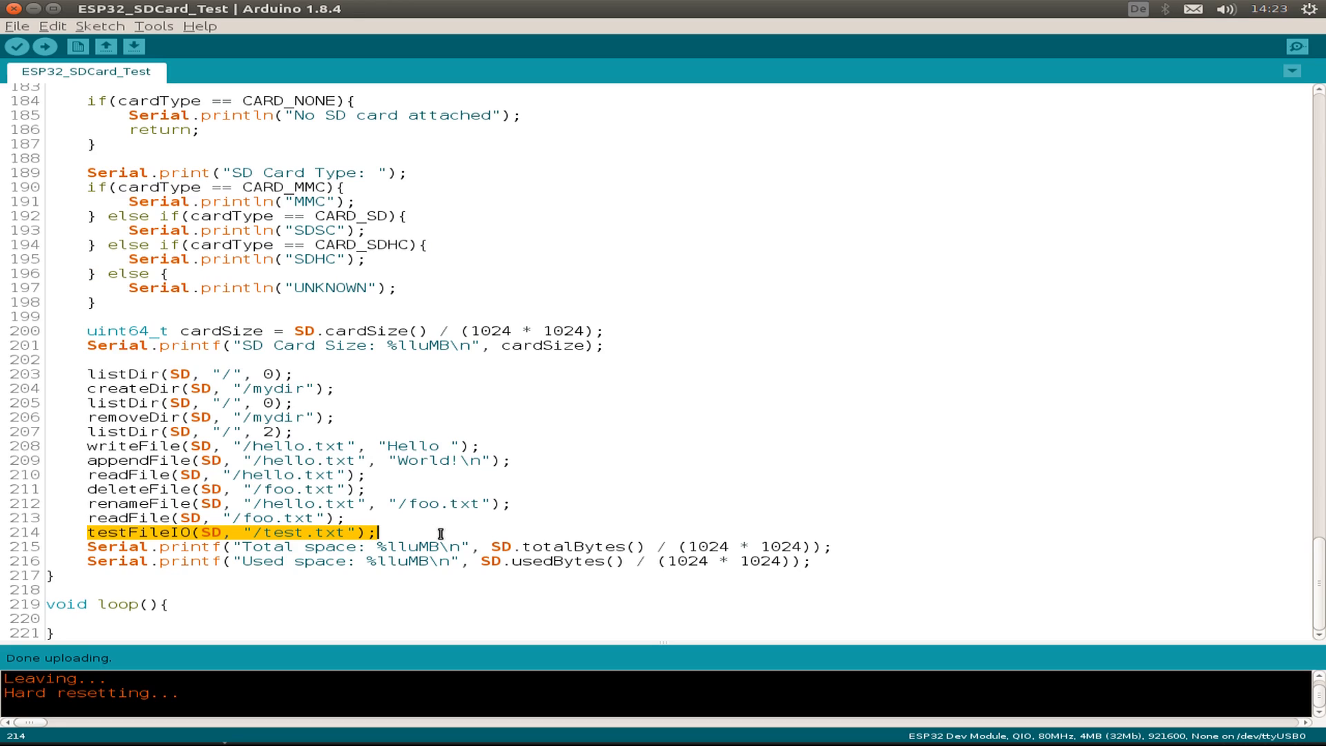
Step: Upload the sketch to the ESP32 and show its output in the Serial Monitor
left_click(45, 46)
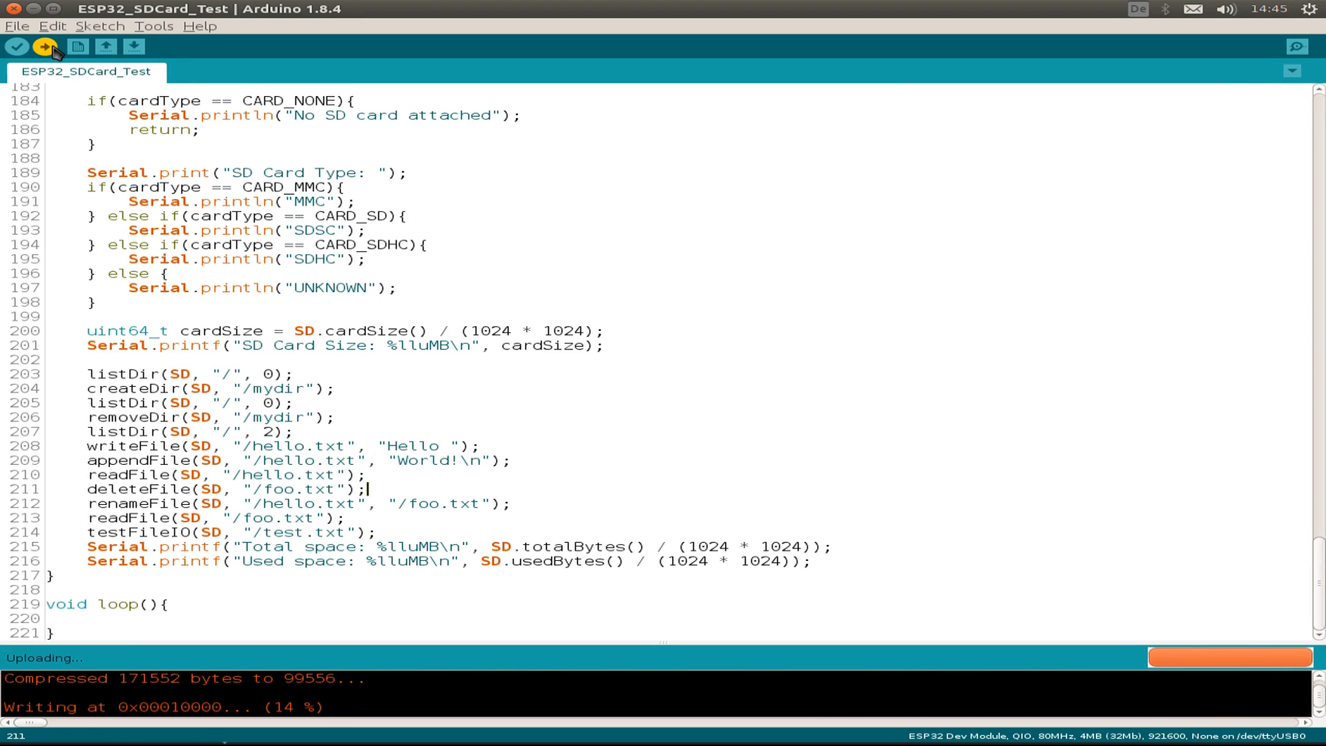
left_click(154, 26)
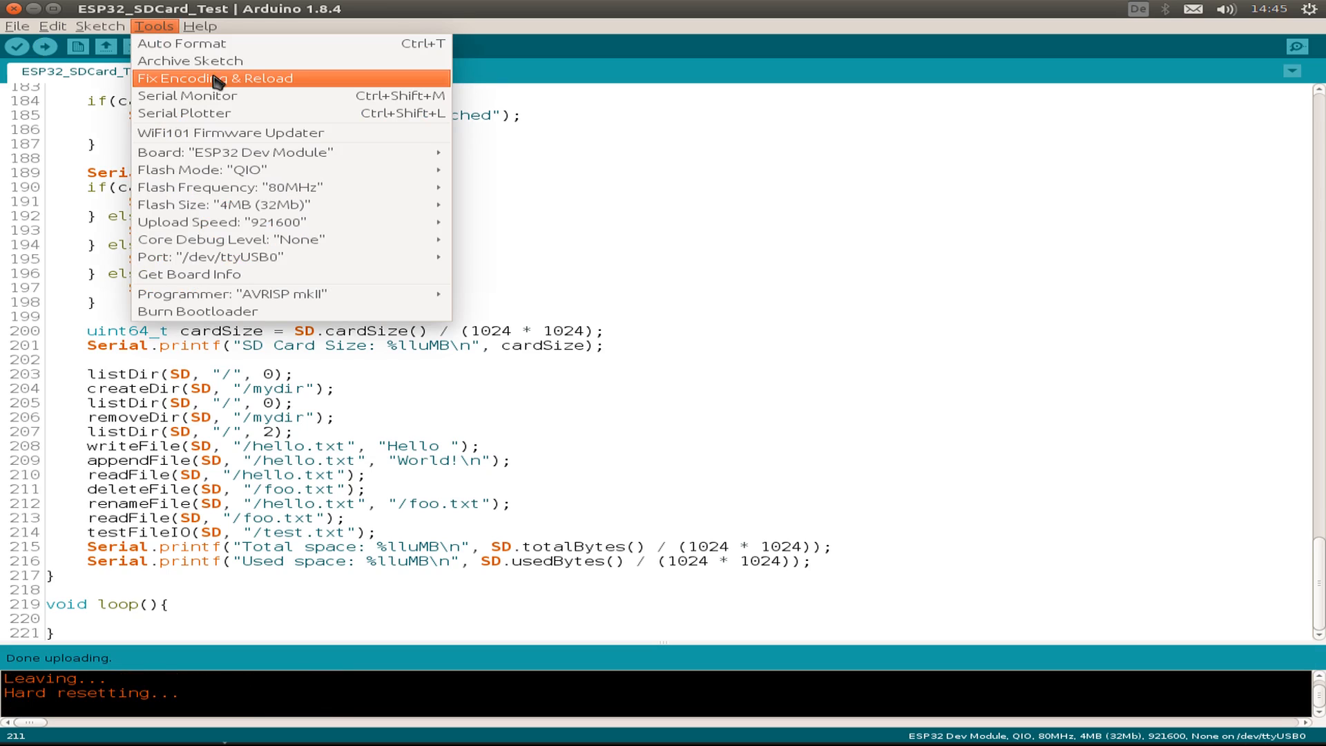
left_click(186, 96)
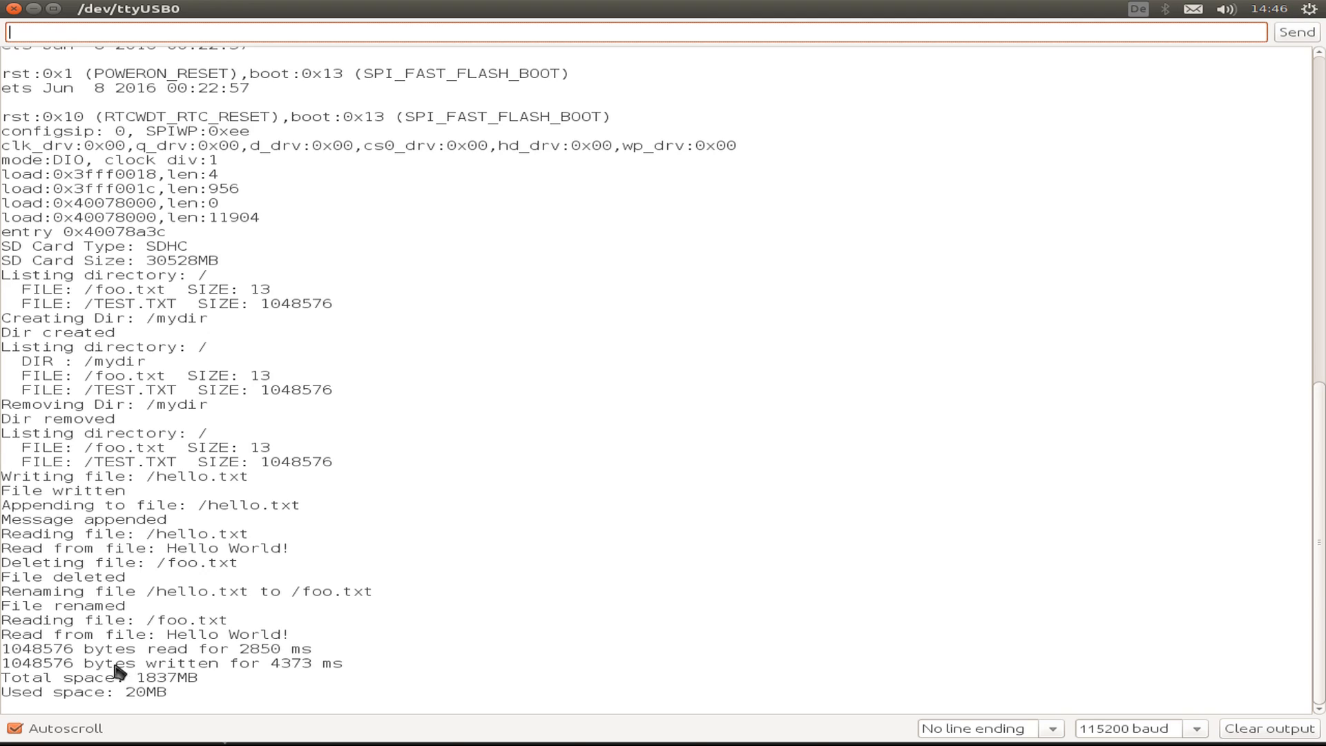
mouse_move(268, 659)
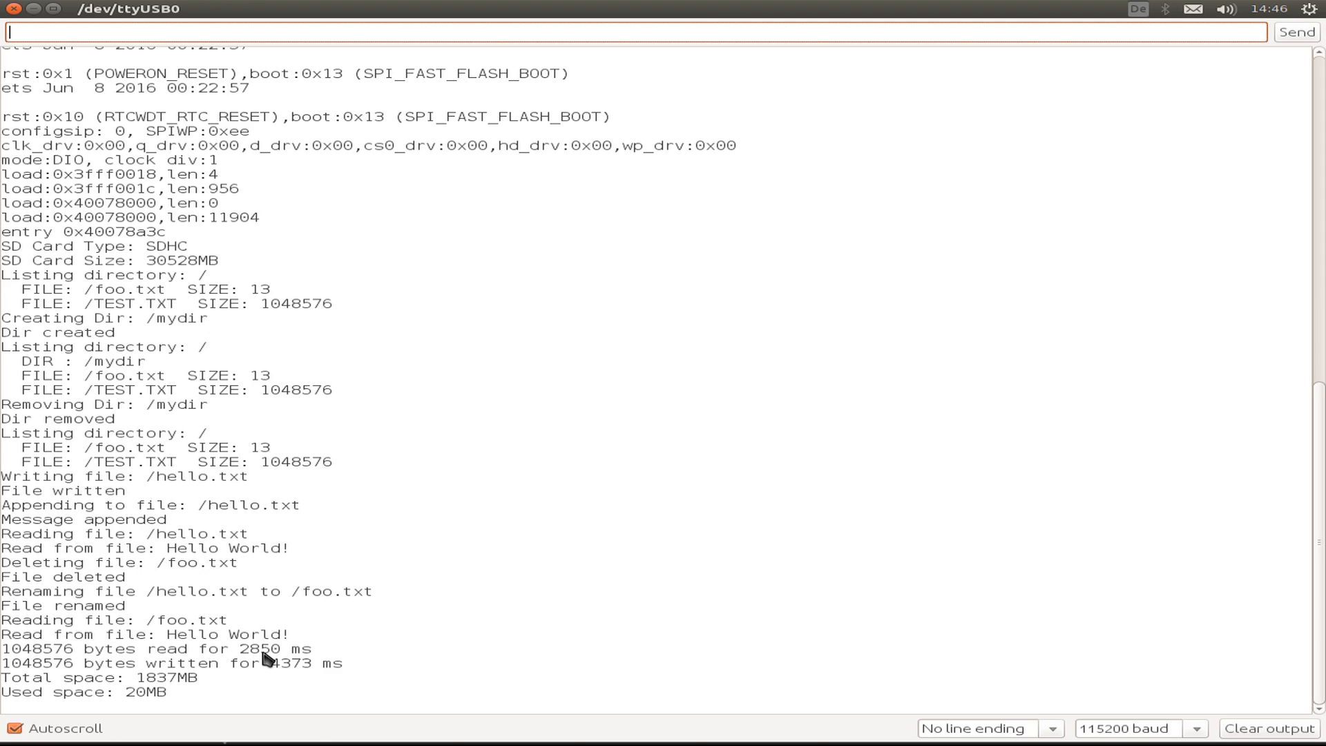
mouse_move(7, 660)
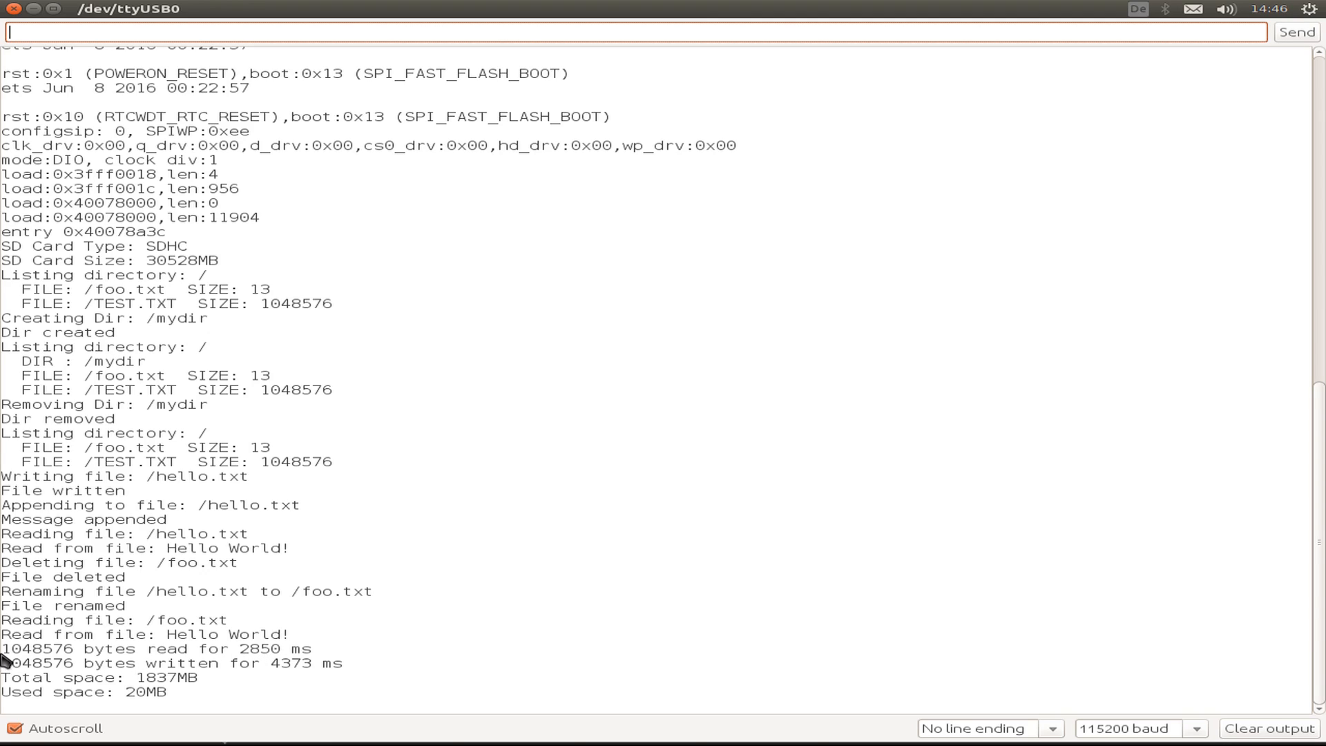
mouse_move(287, 673)
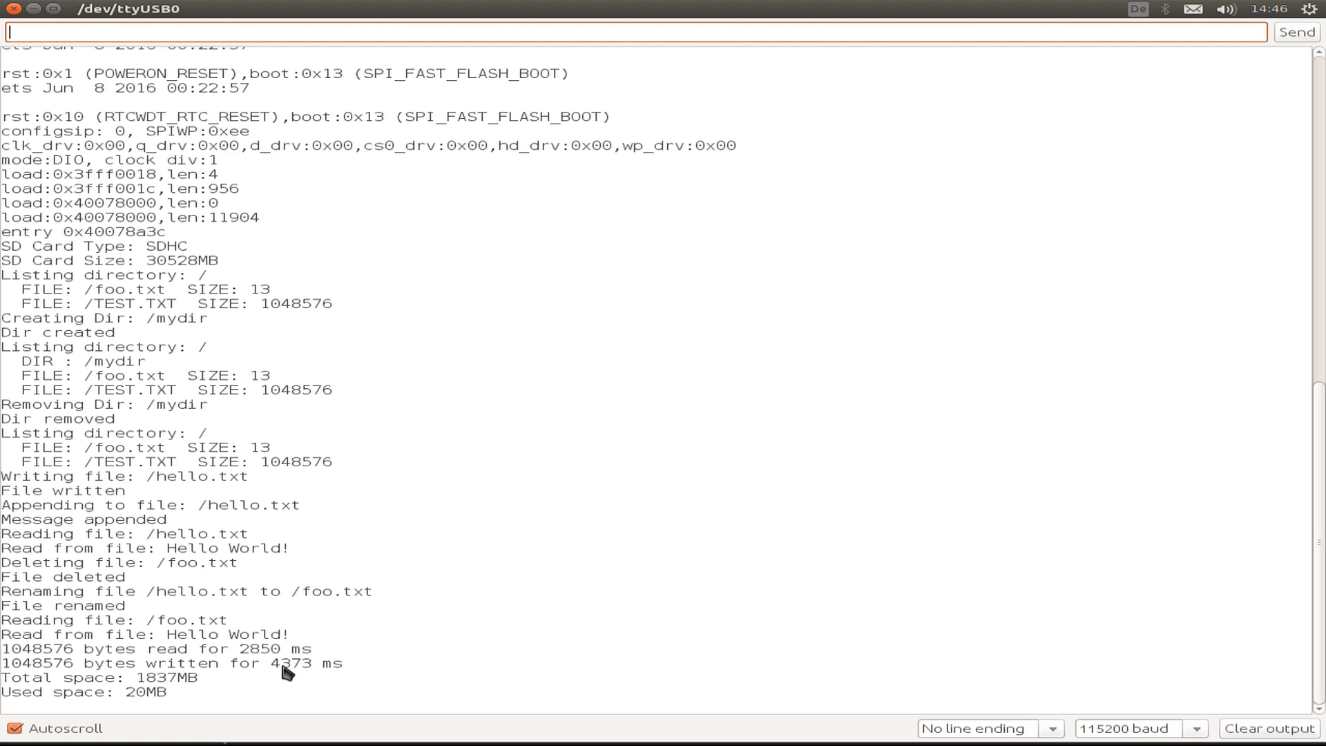
mouse_move(279, 674)
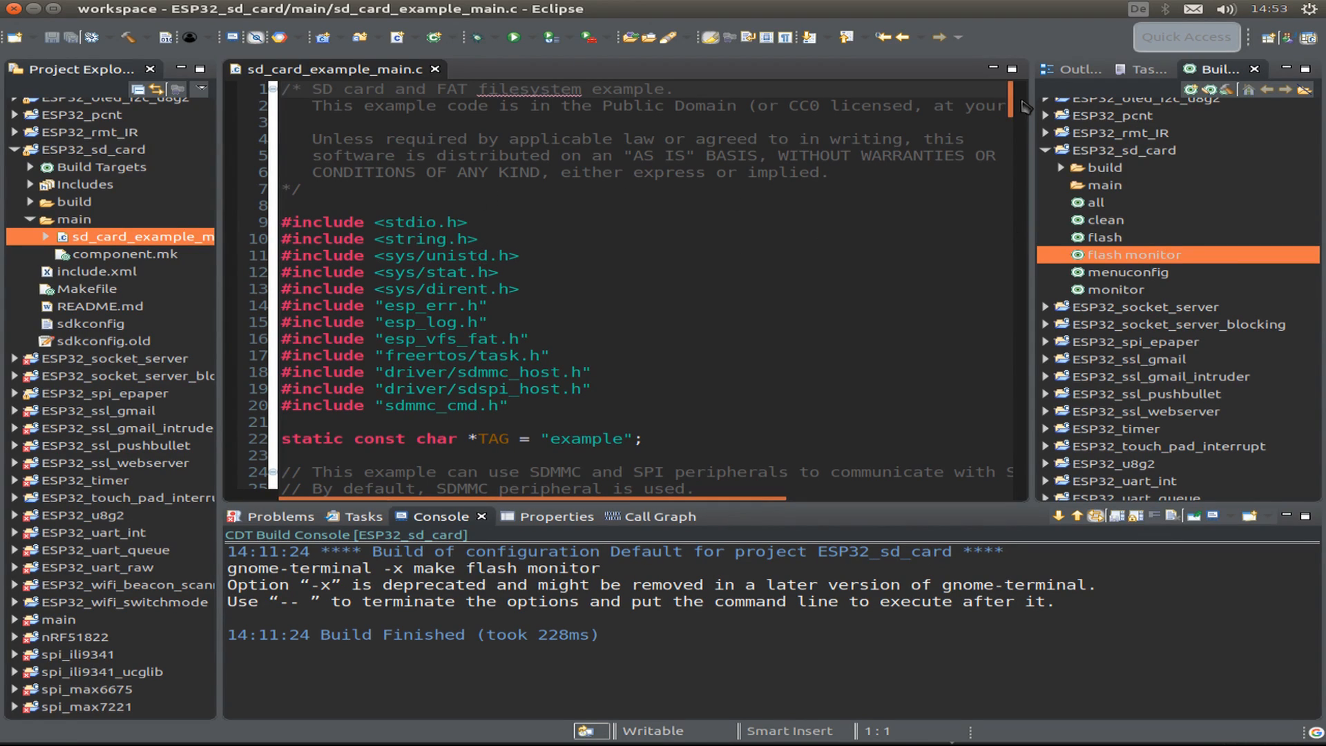
scroll("down", 3)
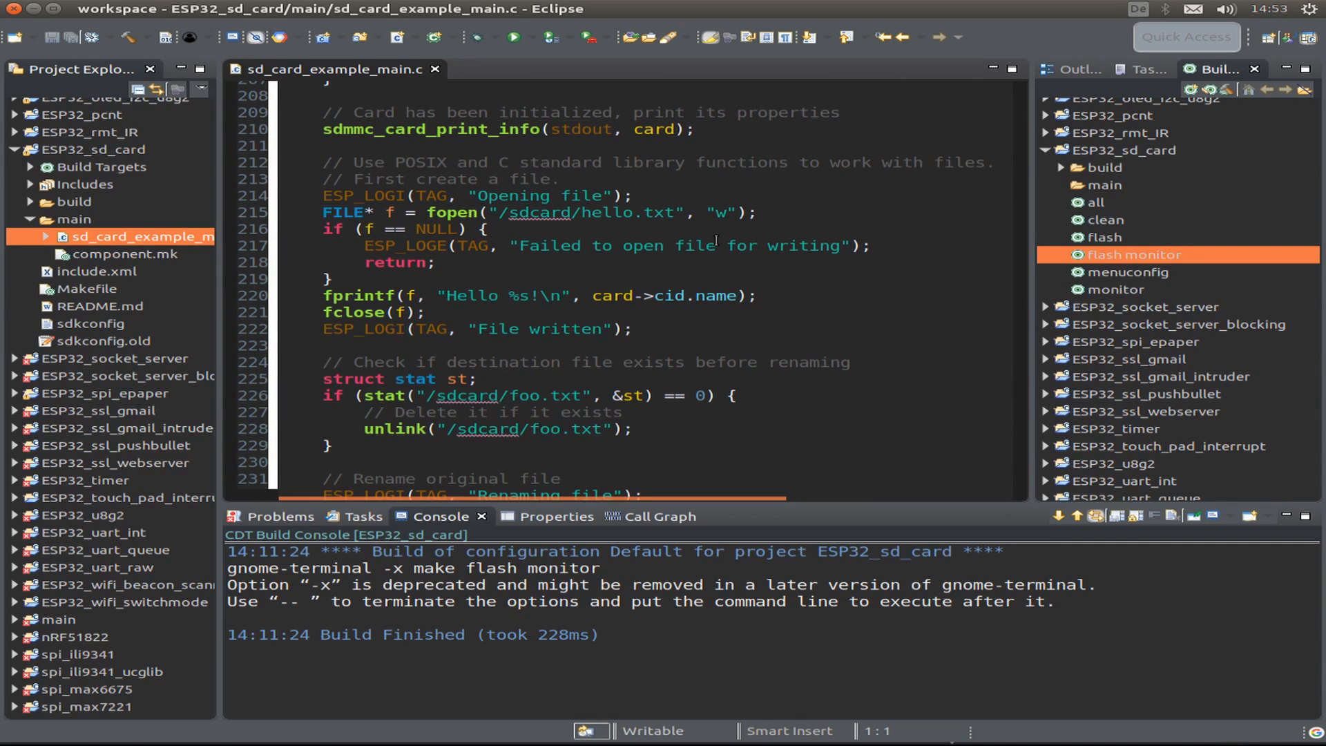
scroll("up", 3)
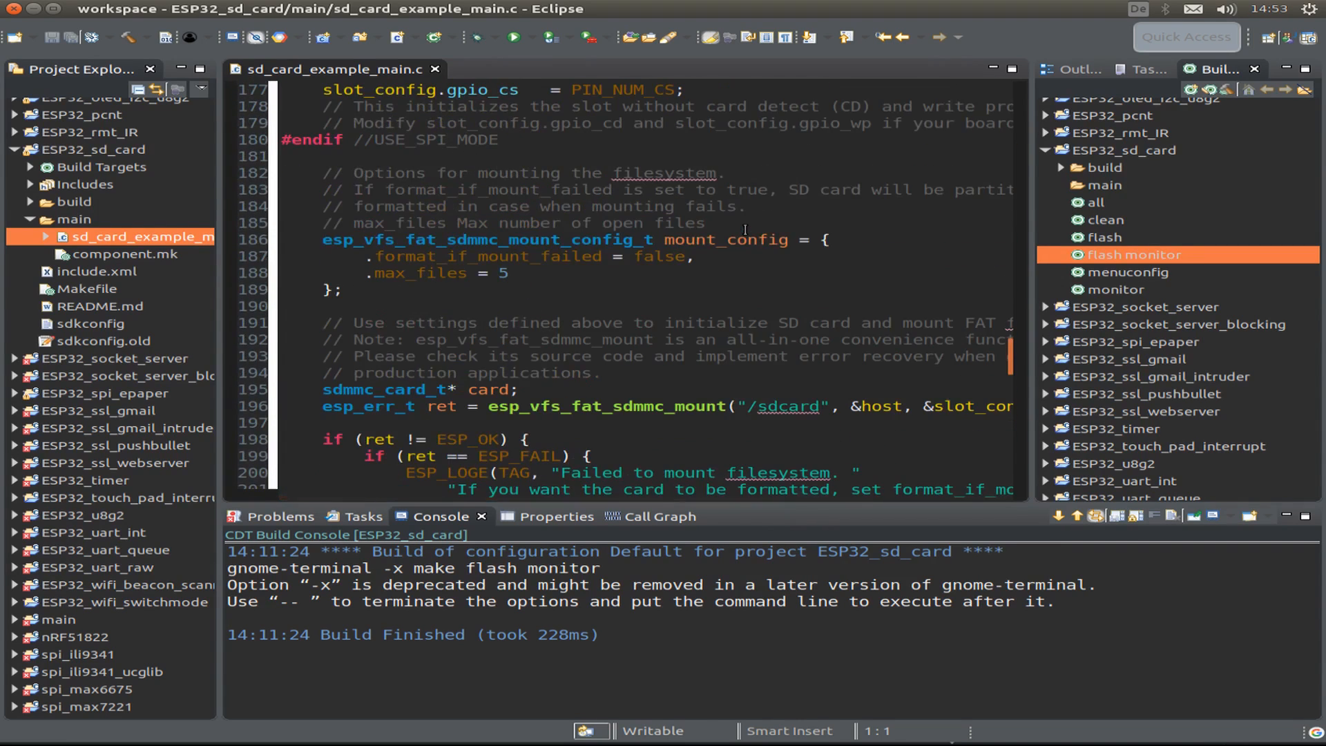
scroll("up", 3)
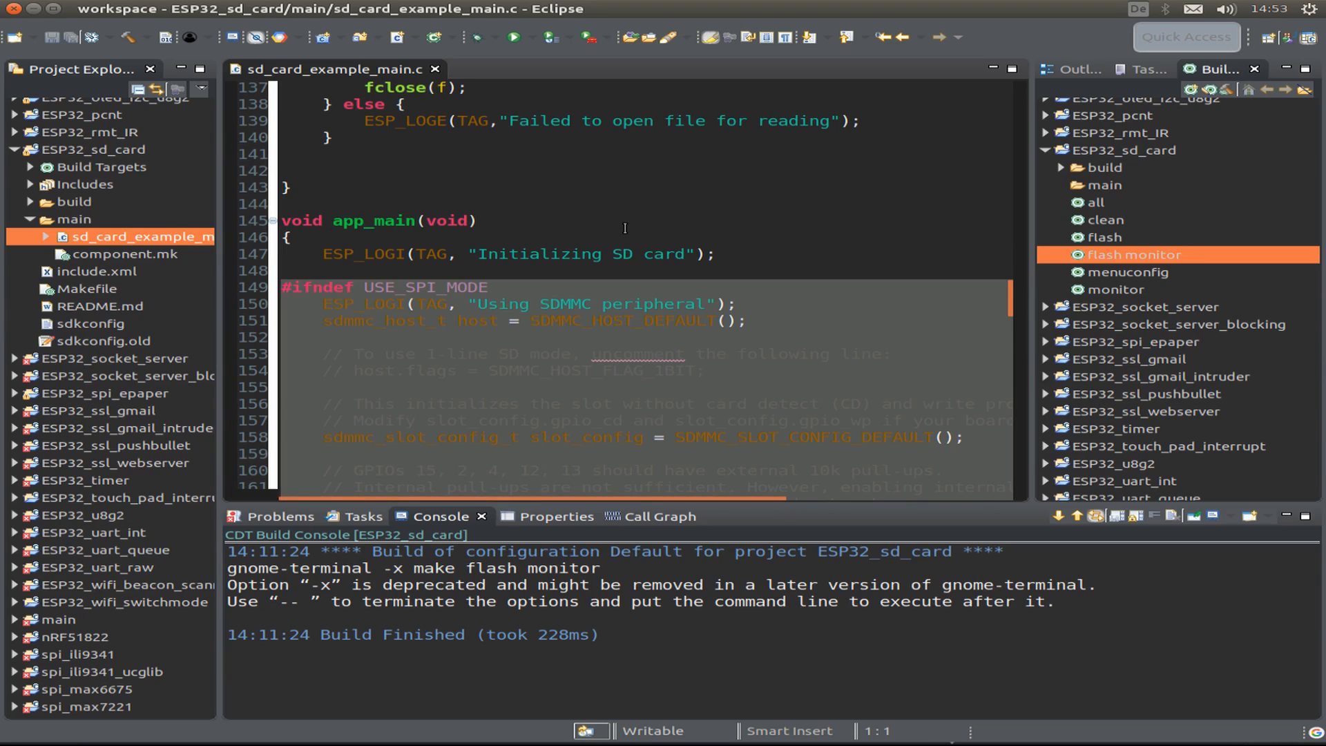
scroll("down", 3)
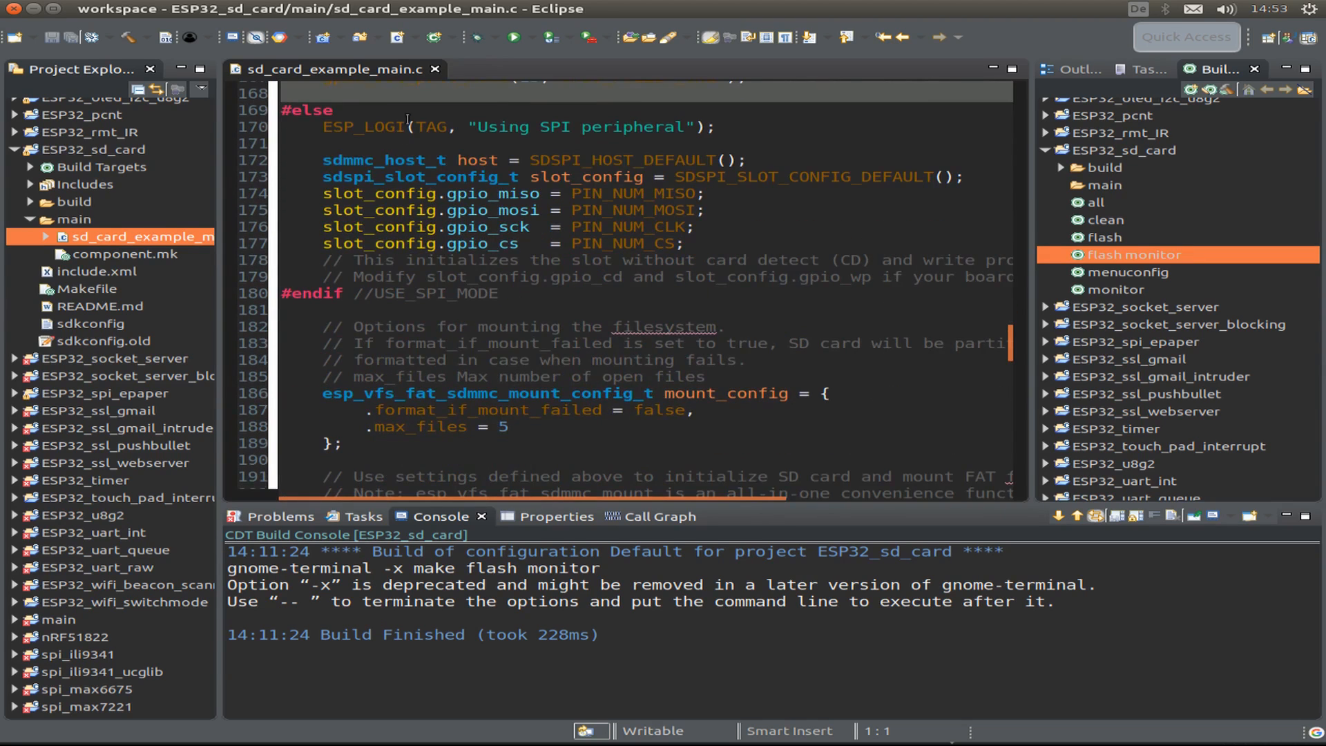
scroll("up", 3)
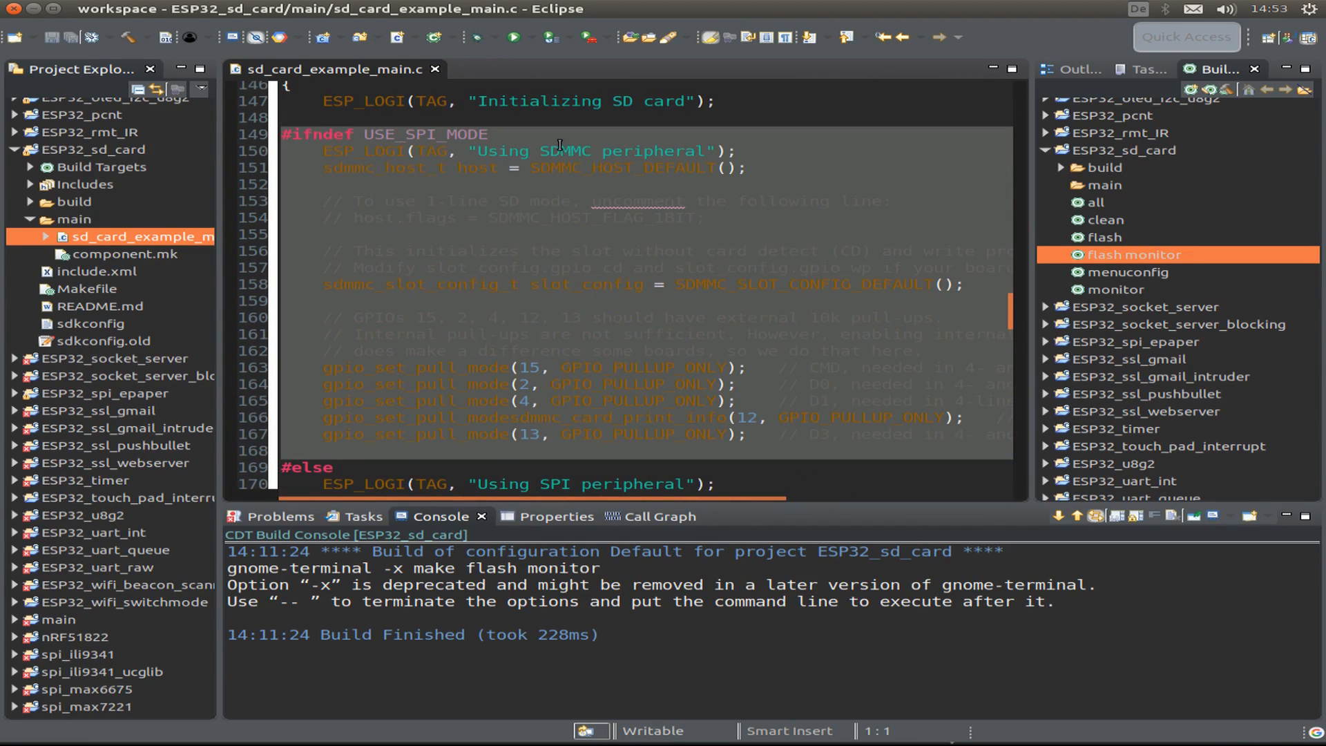
scroll("down", 3)
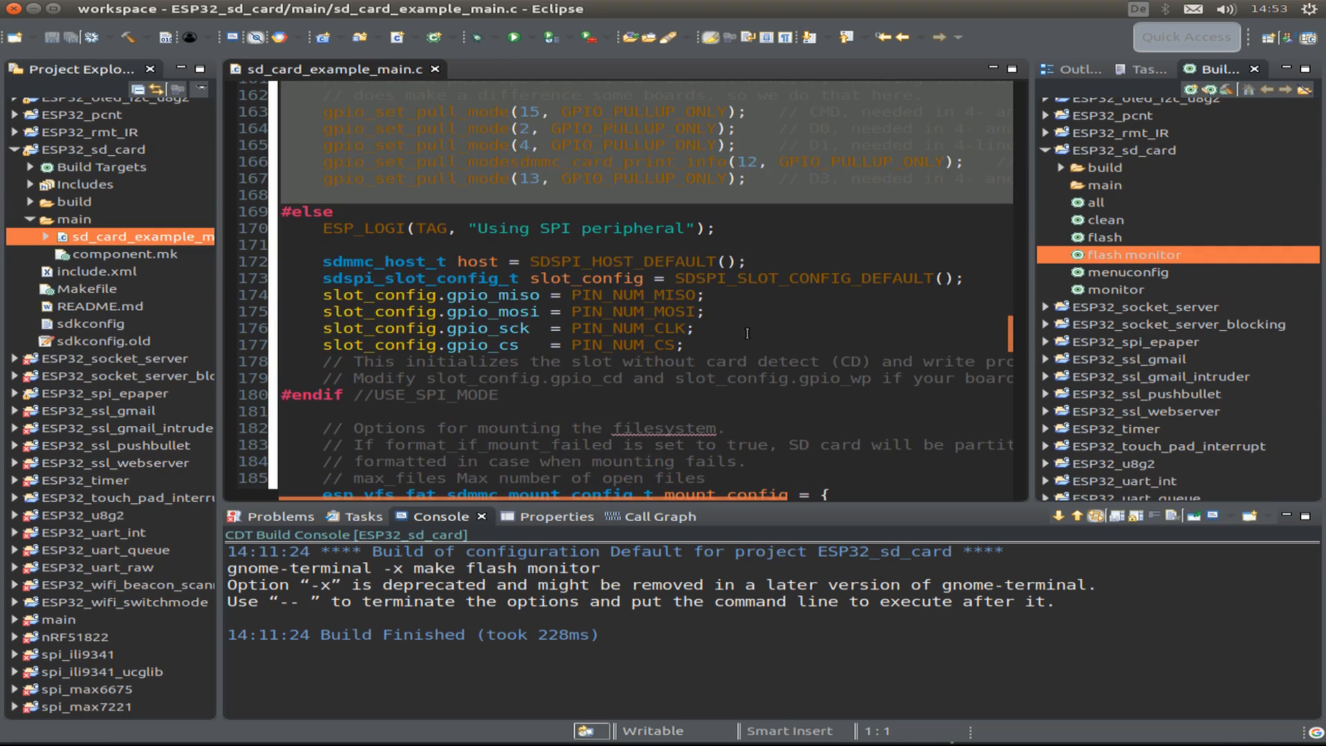
mouse_move(534, 287)
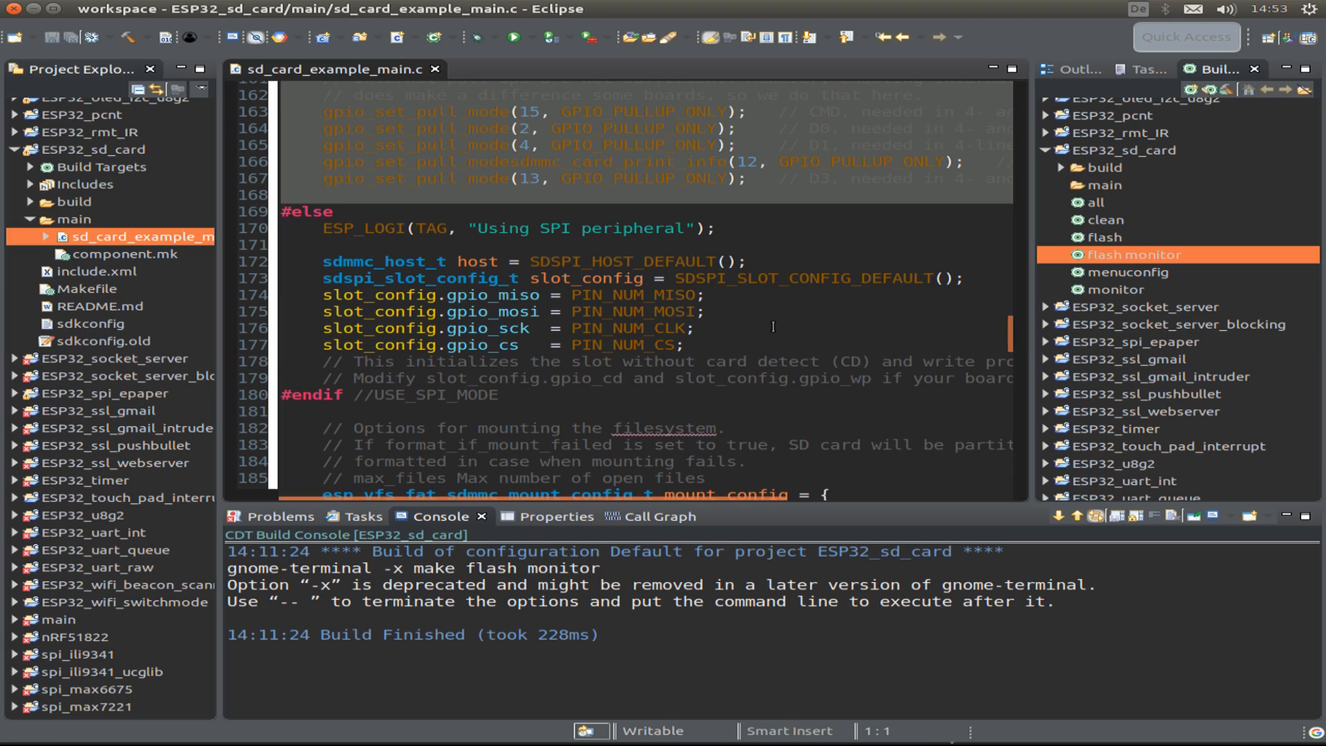
scroll("down", 3)
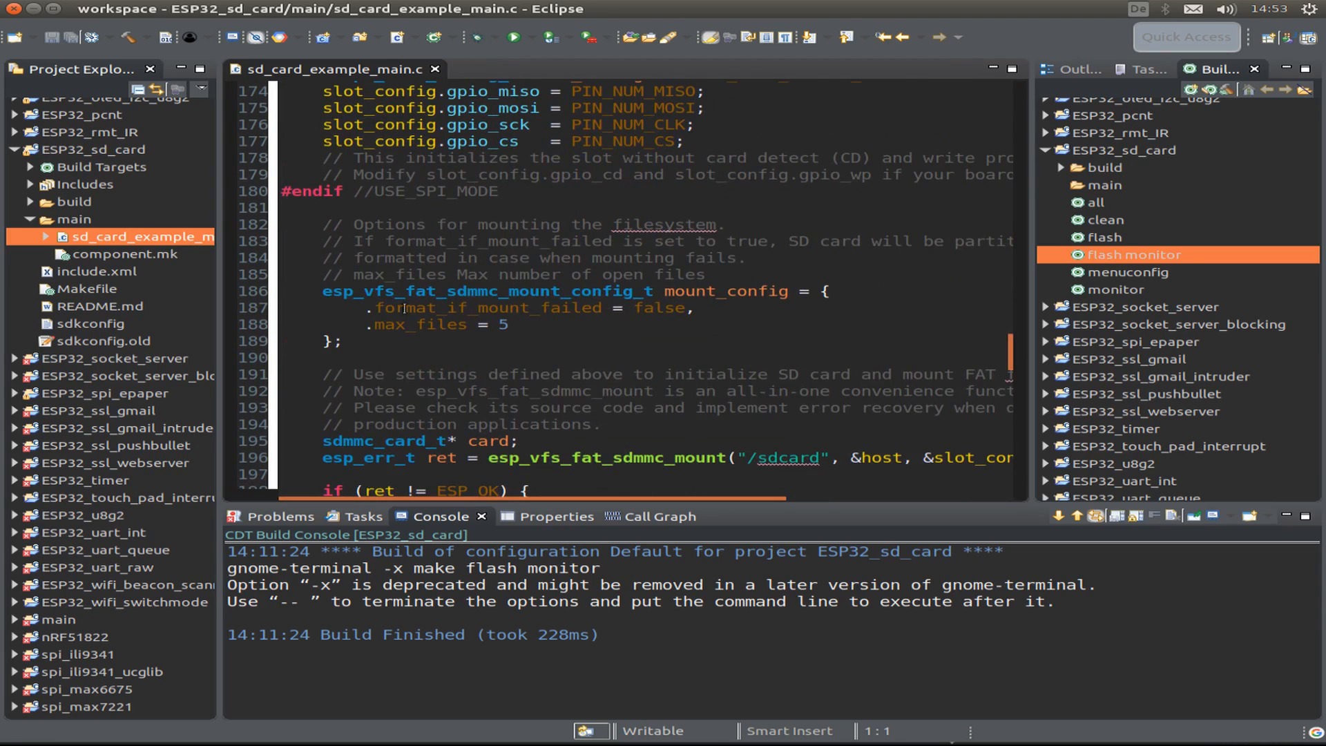
scroll("down", 3)
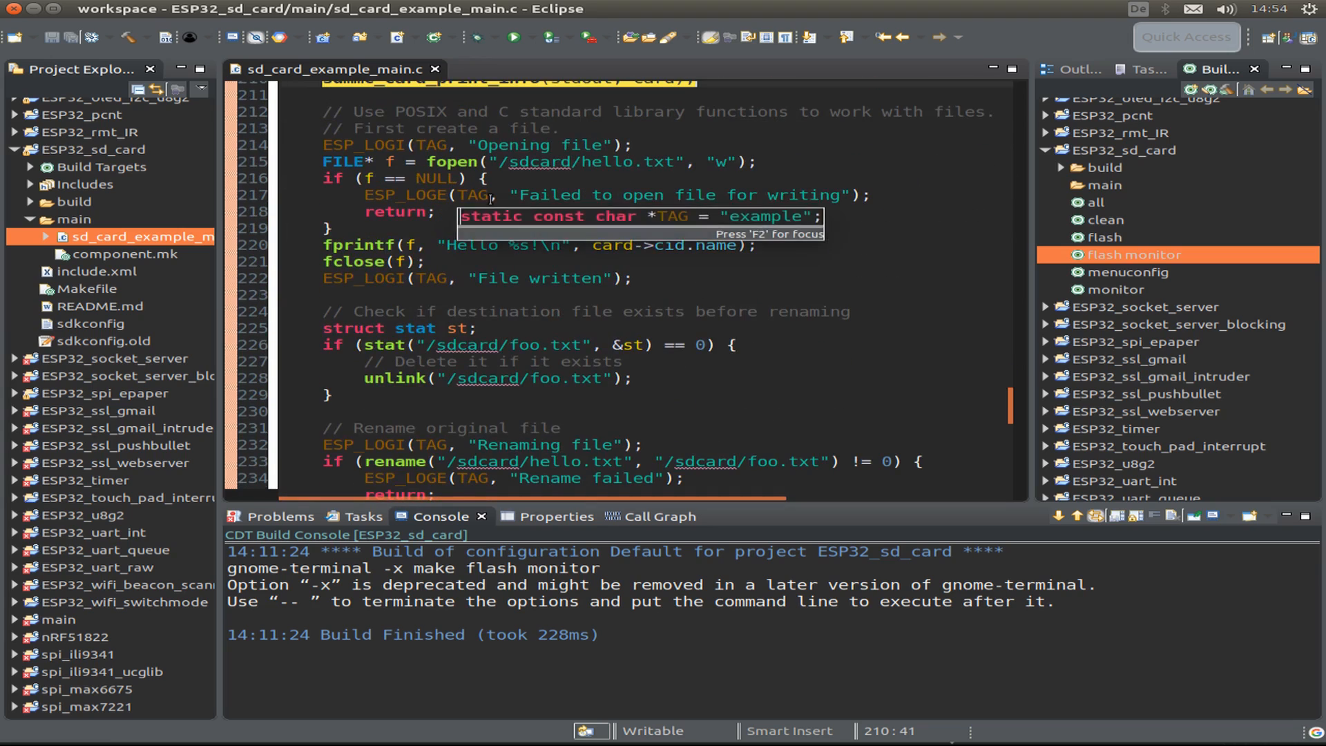
scroll("down", 3)
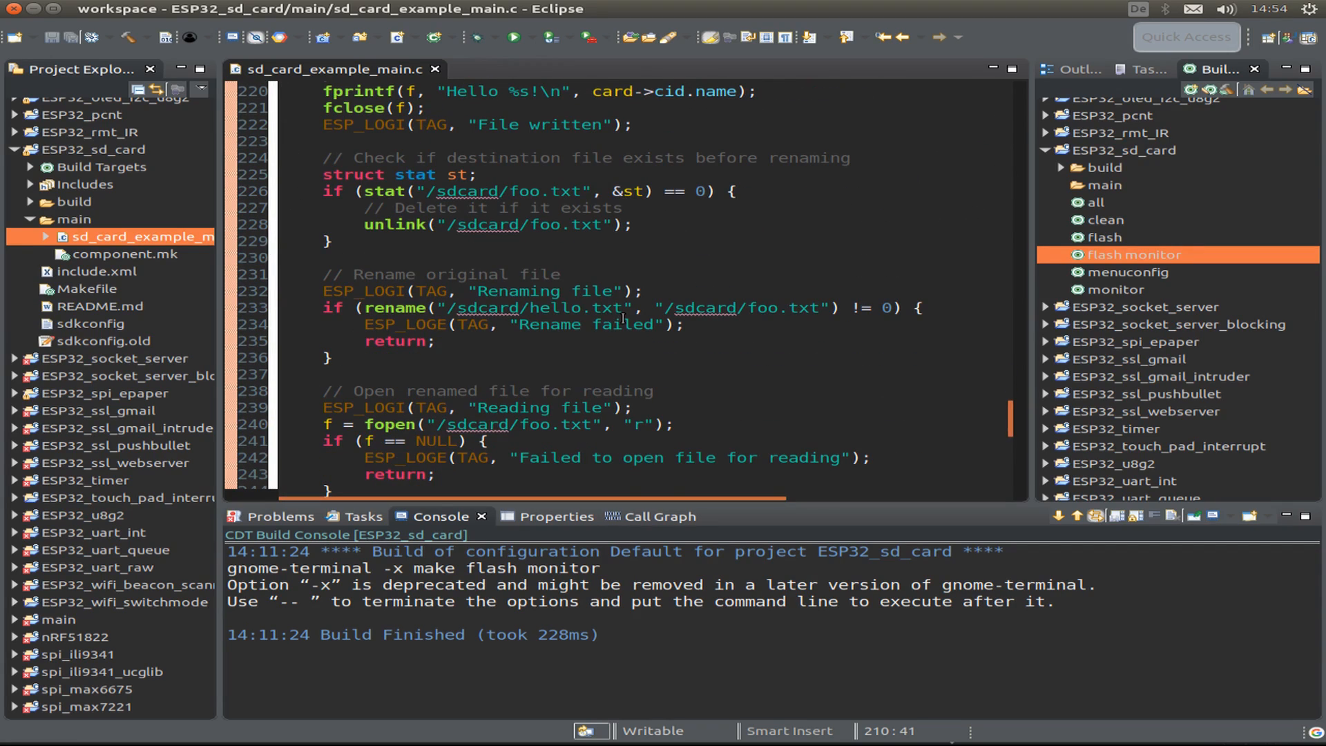
scroll("down", 3)
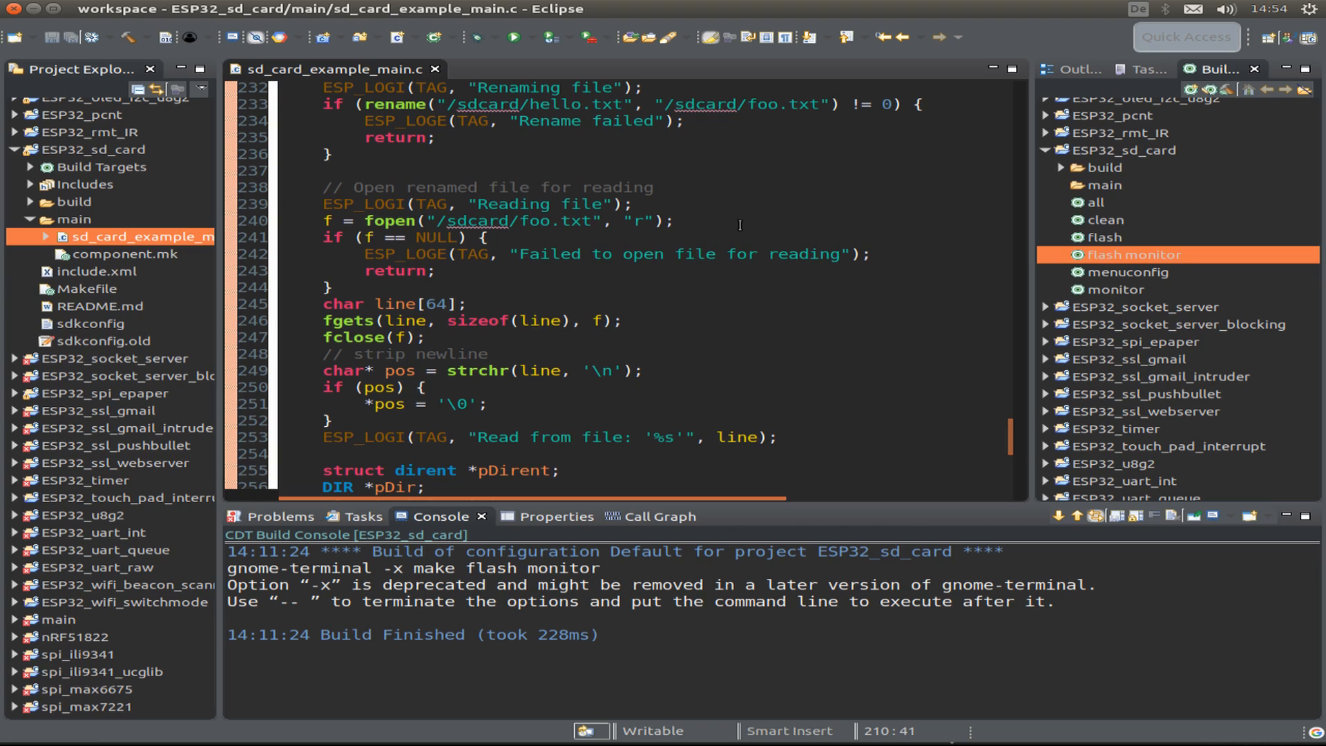
scroll("down", 3)
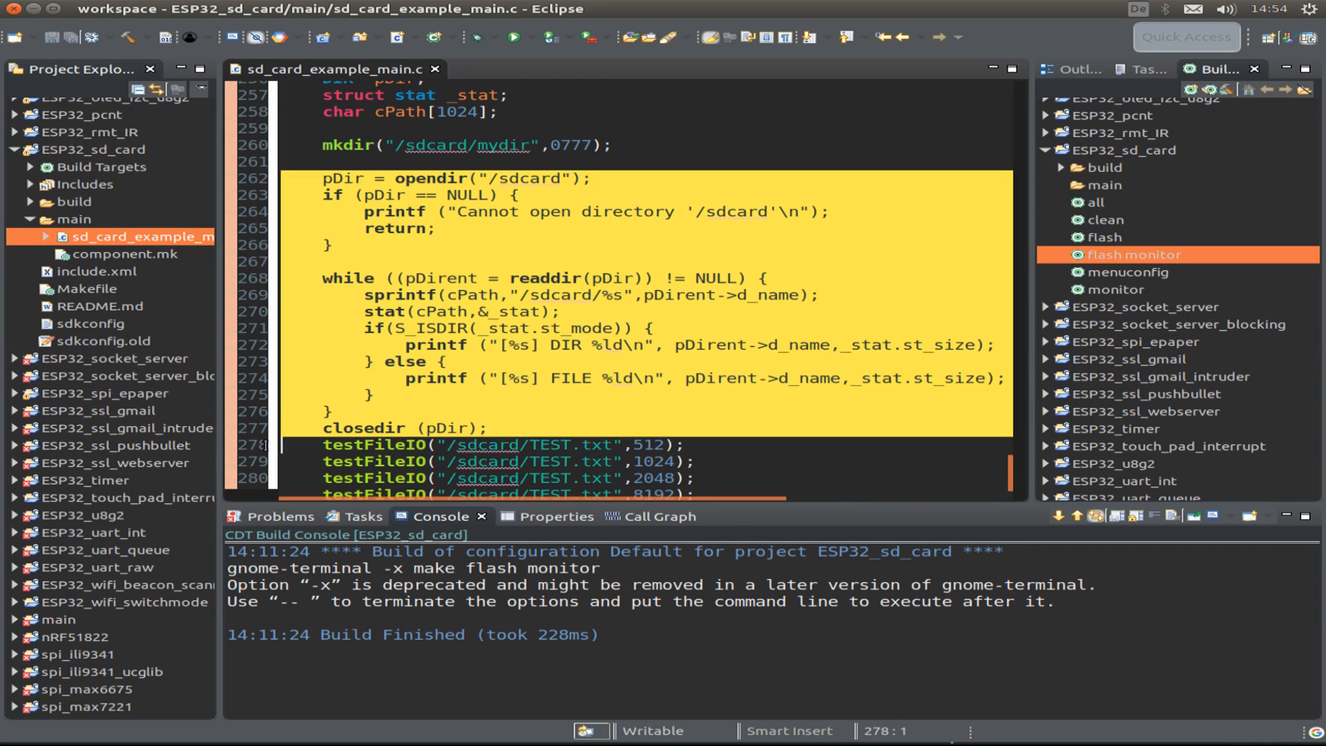
mouse_move(585, 407)
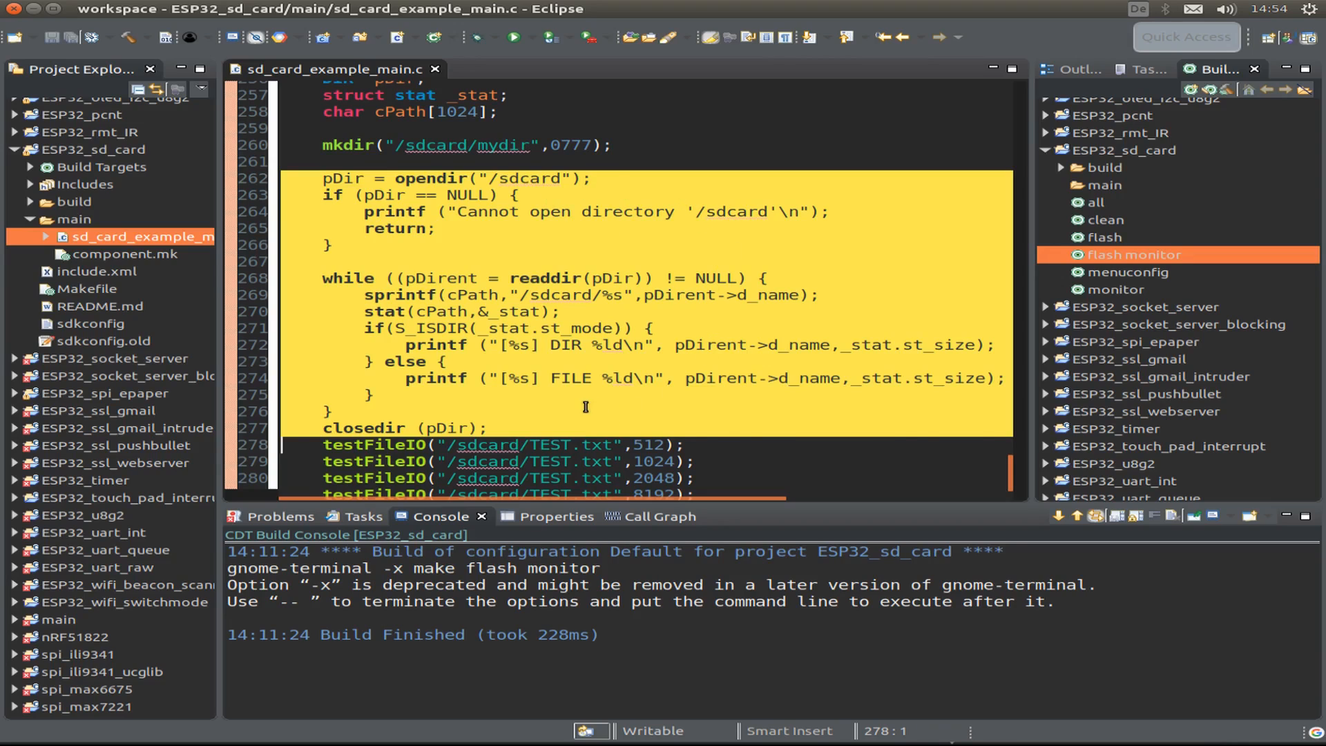
Step: Scroll sd_card_example_main.c down to the testFileIO calls up to 16384 and the unmount
left_click(334, 411)
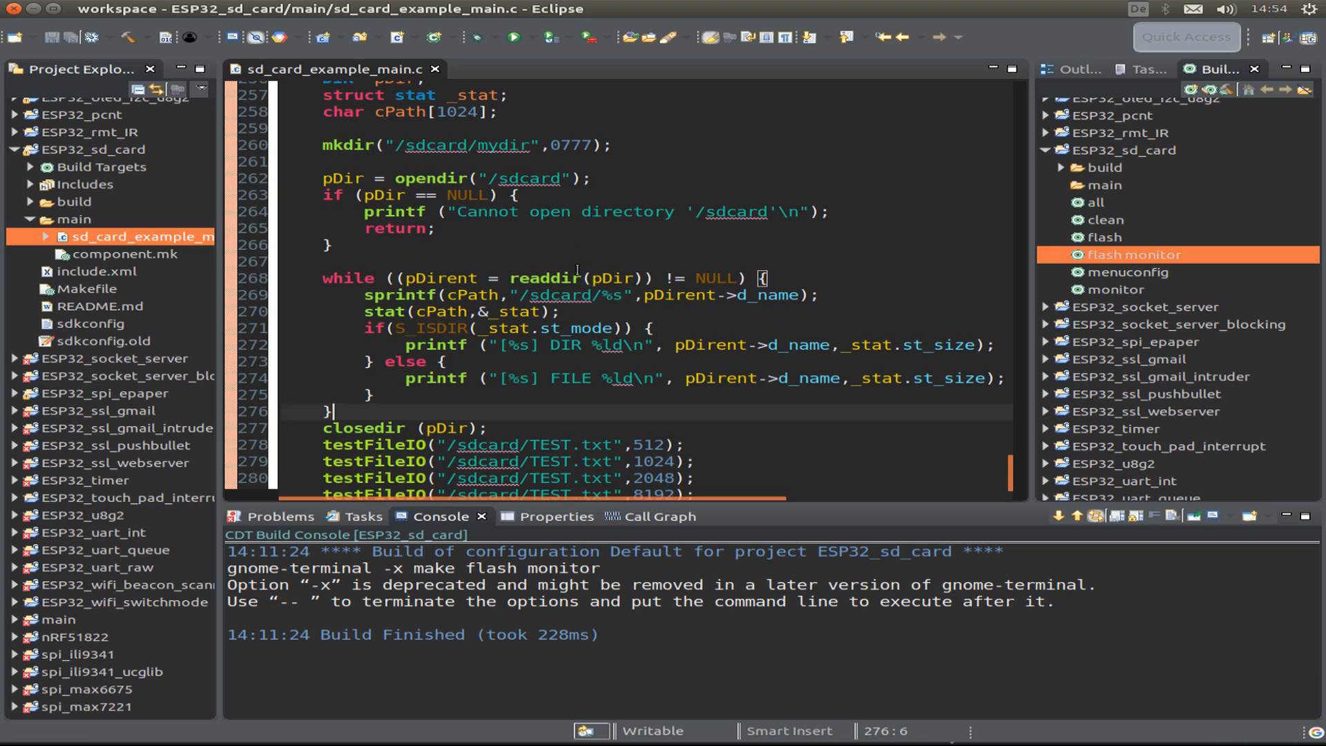
mouse_move(421, 266)
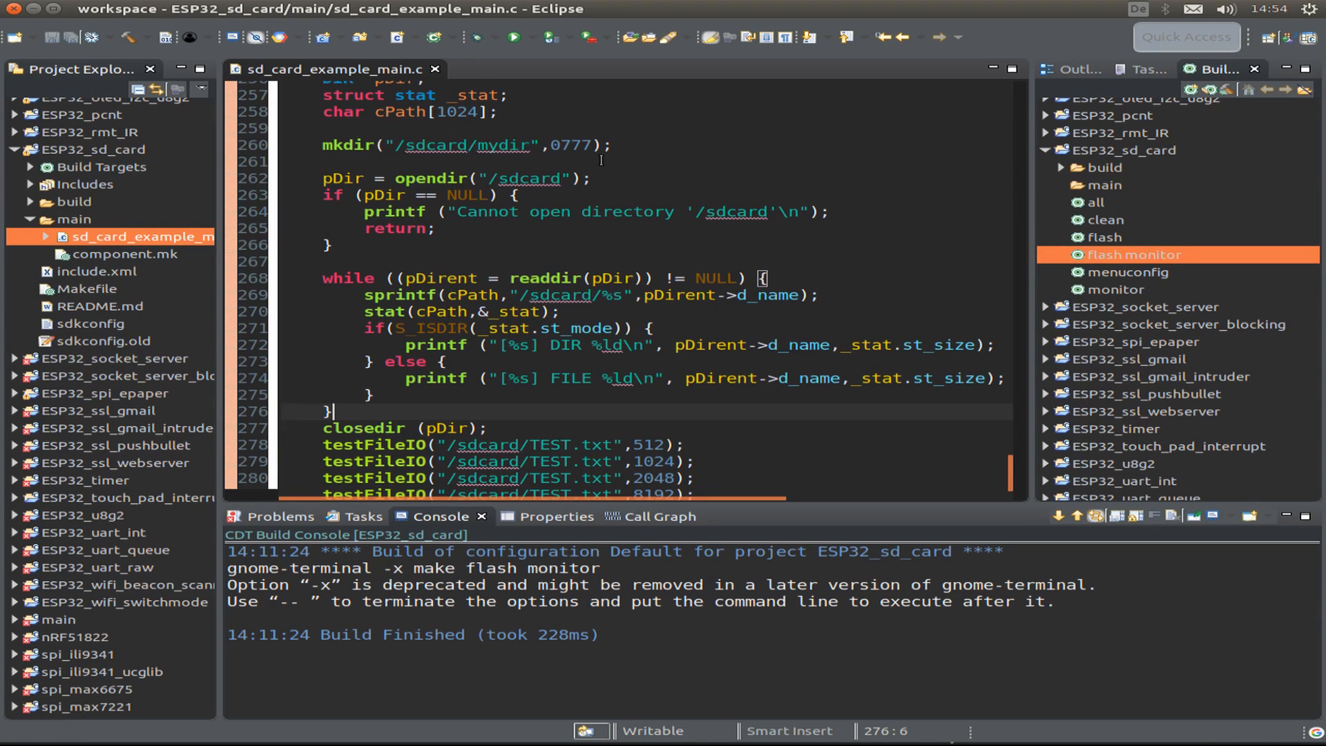
scroll("down", 3)
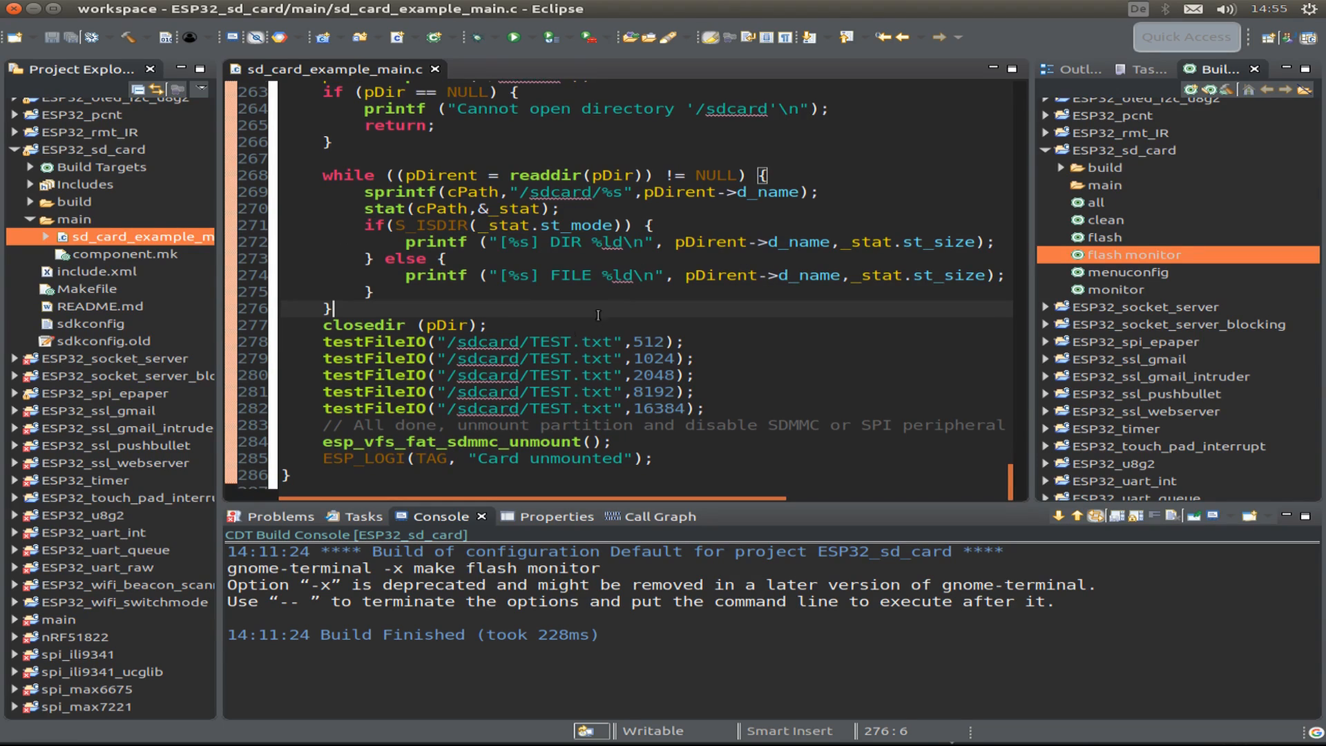
mouse_move(375, 342)
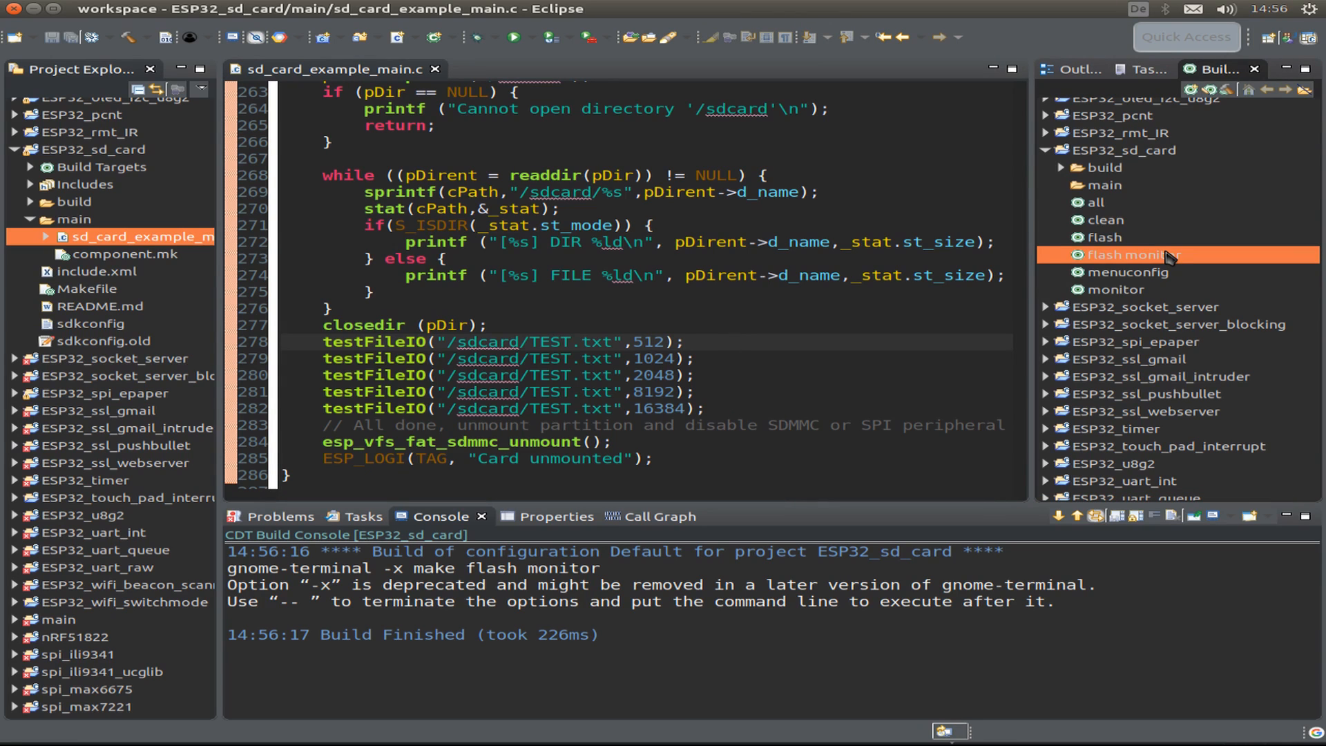
Step: Run the 'flash monitor' target and follow the card info, MYDIR/FOO.TXT/TEST.TXT listing and timings to 'Card unmounted'
double_click(1131, 255)
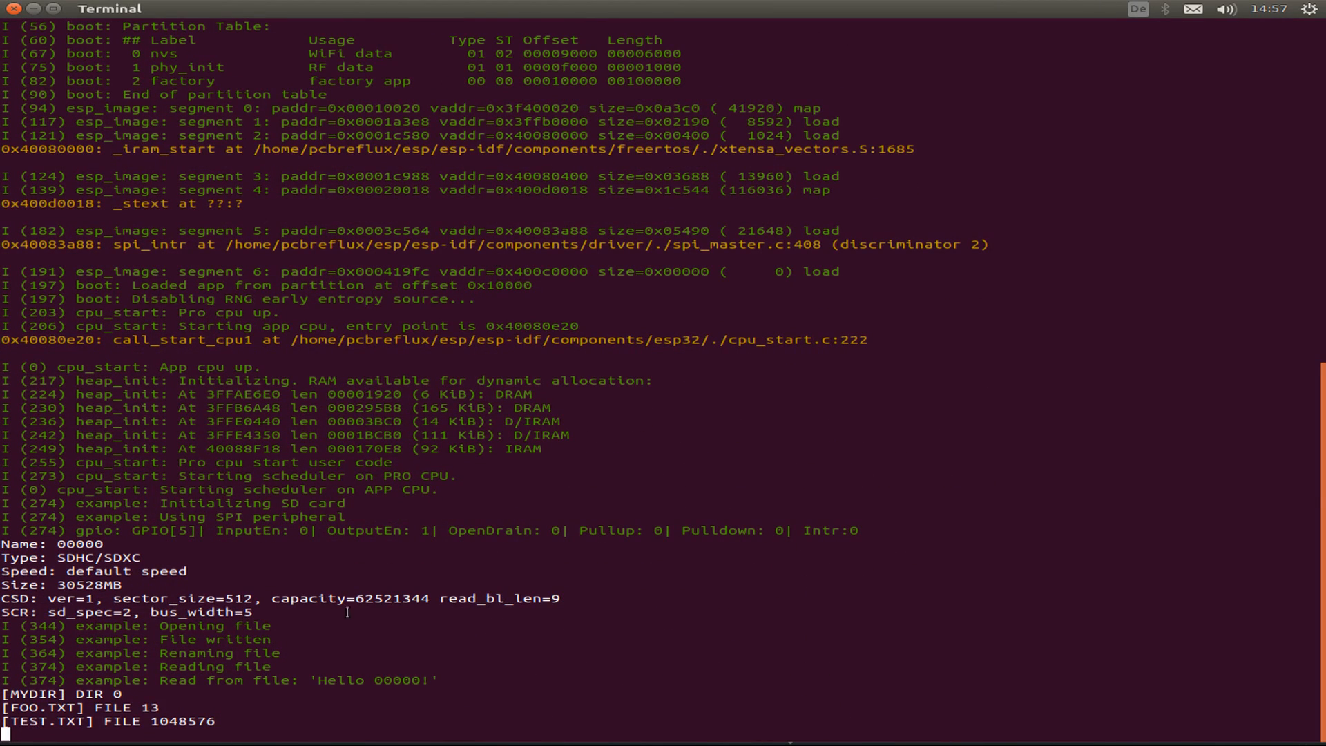
scroll("down", 3)
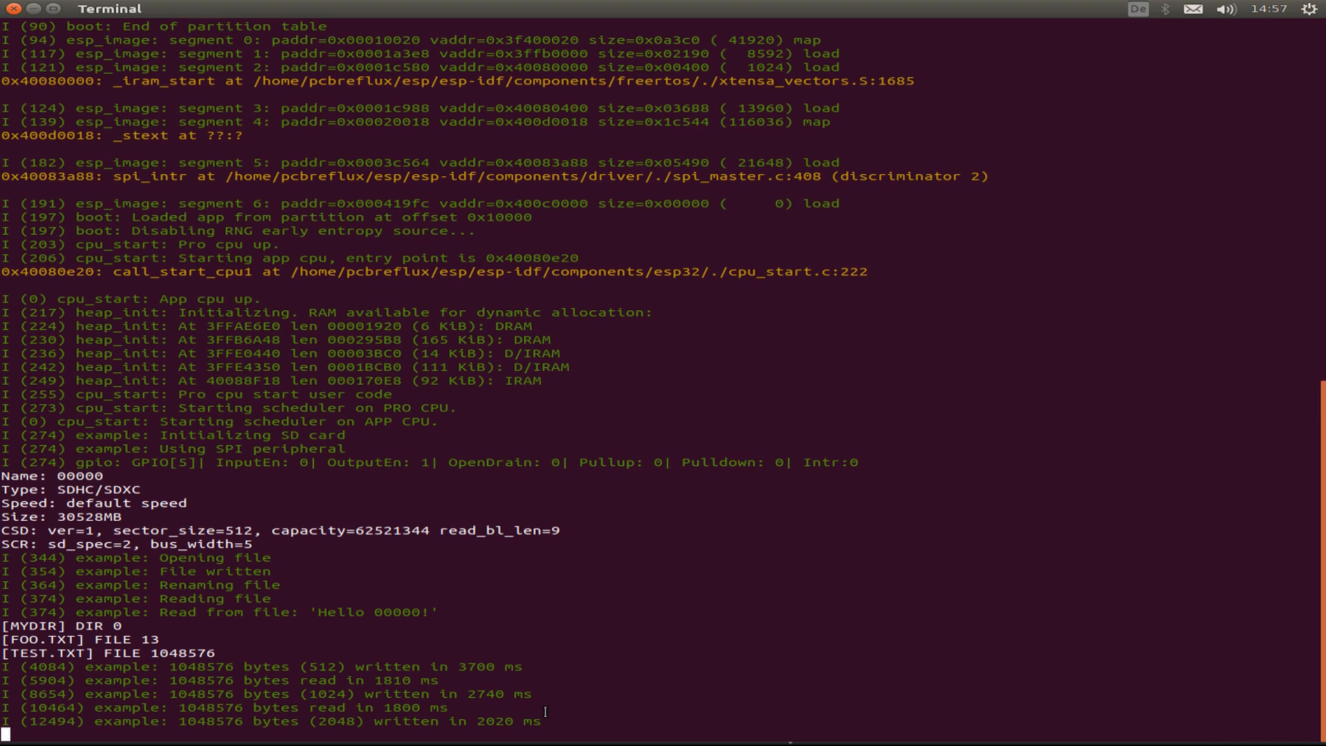
scroll("down", 3)
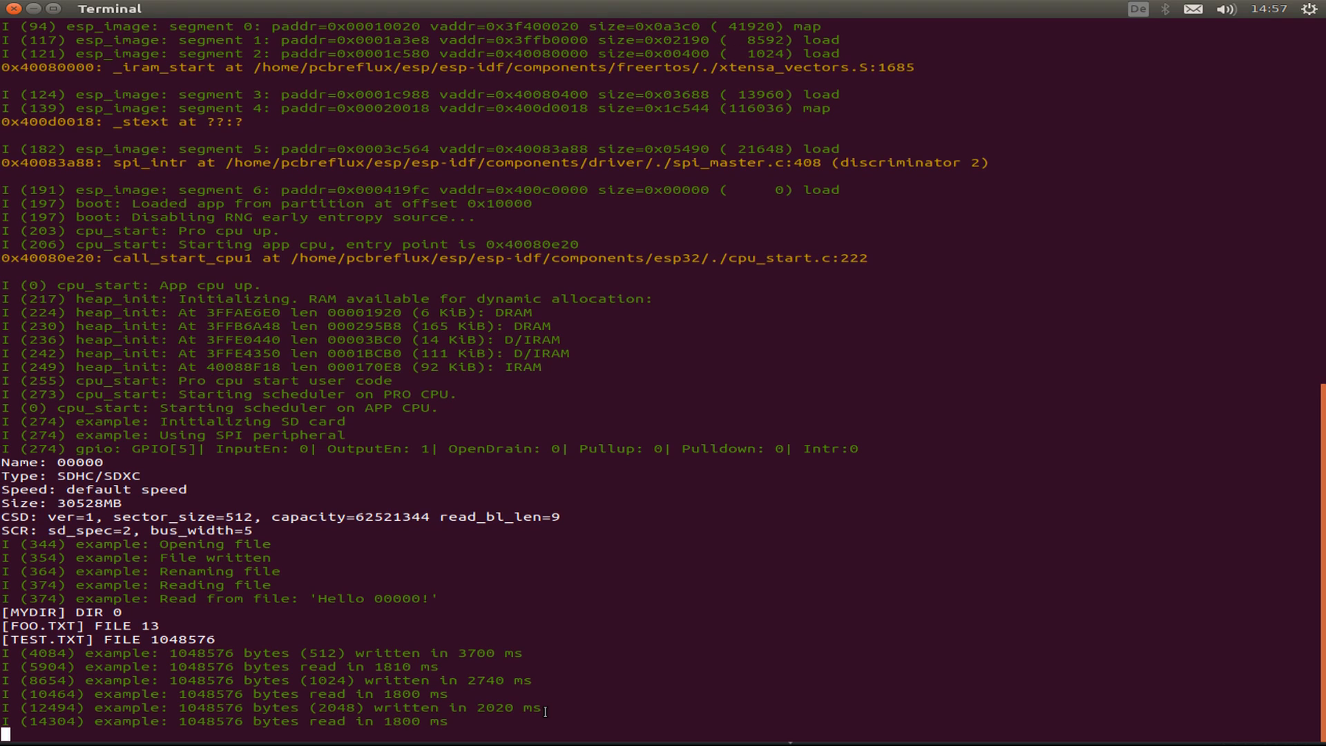
scroll("down", 3)
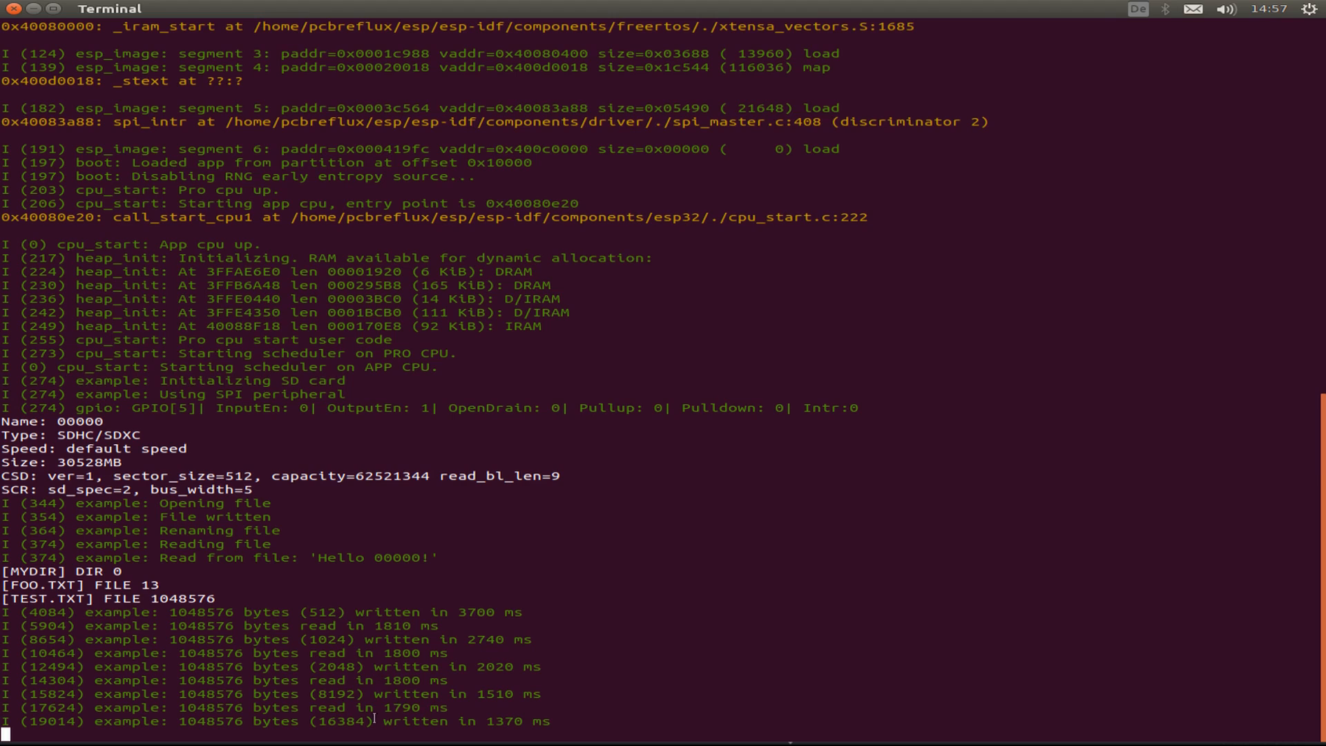
scroll("down", 3)
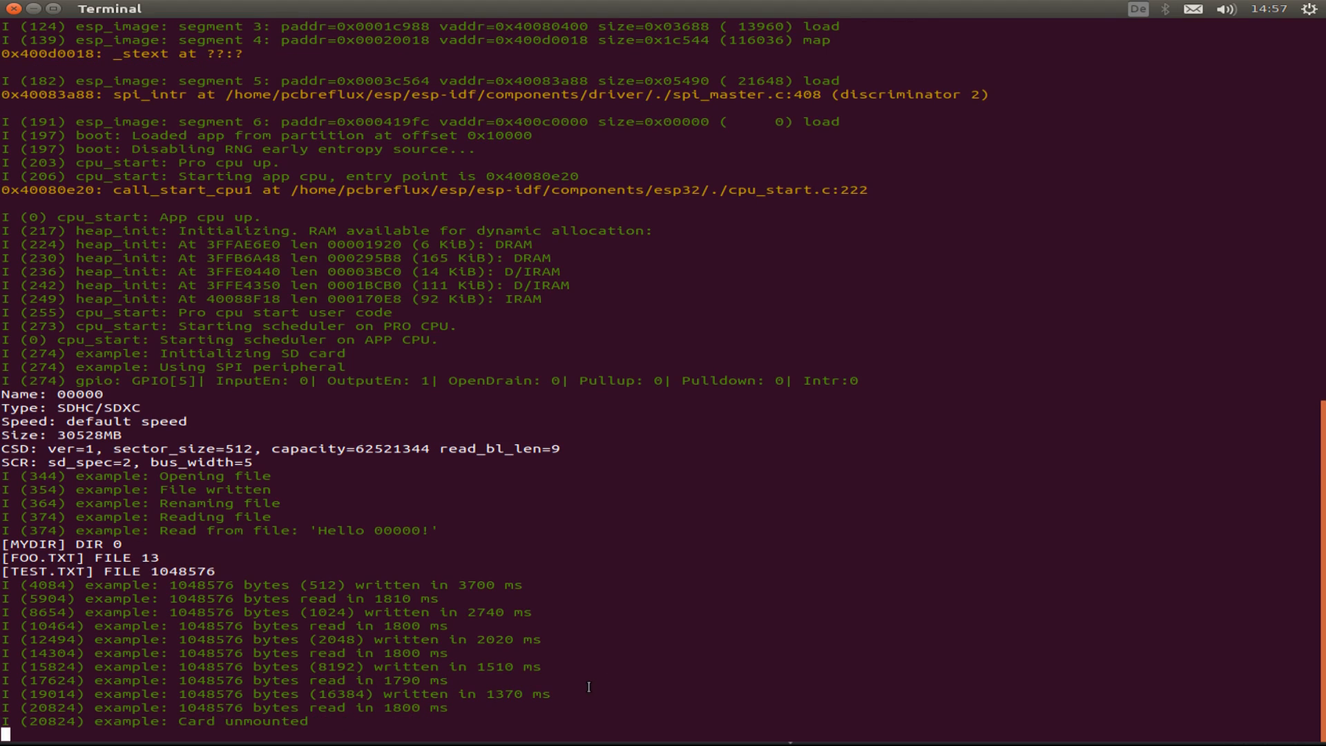
mouse_move(592, 690)
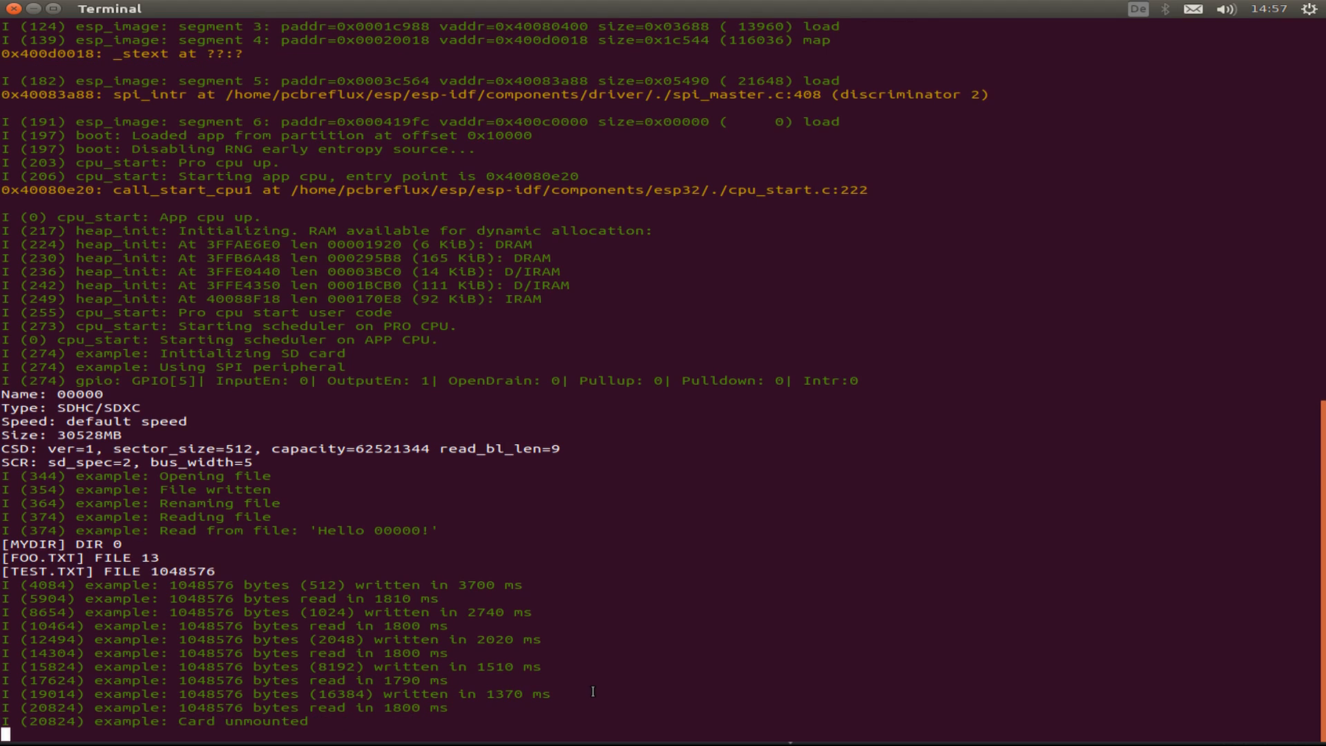
mouse_move(286, 581)
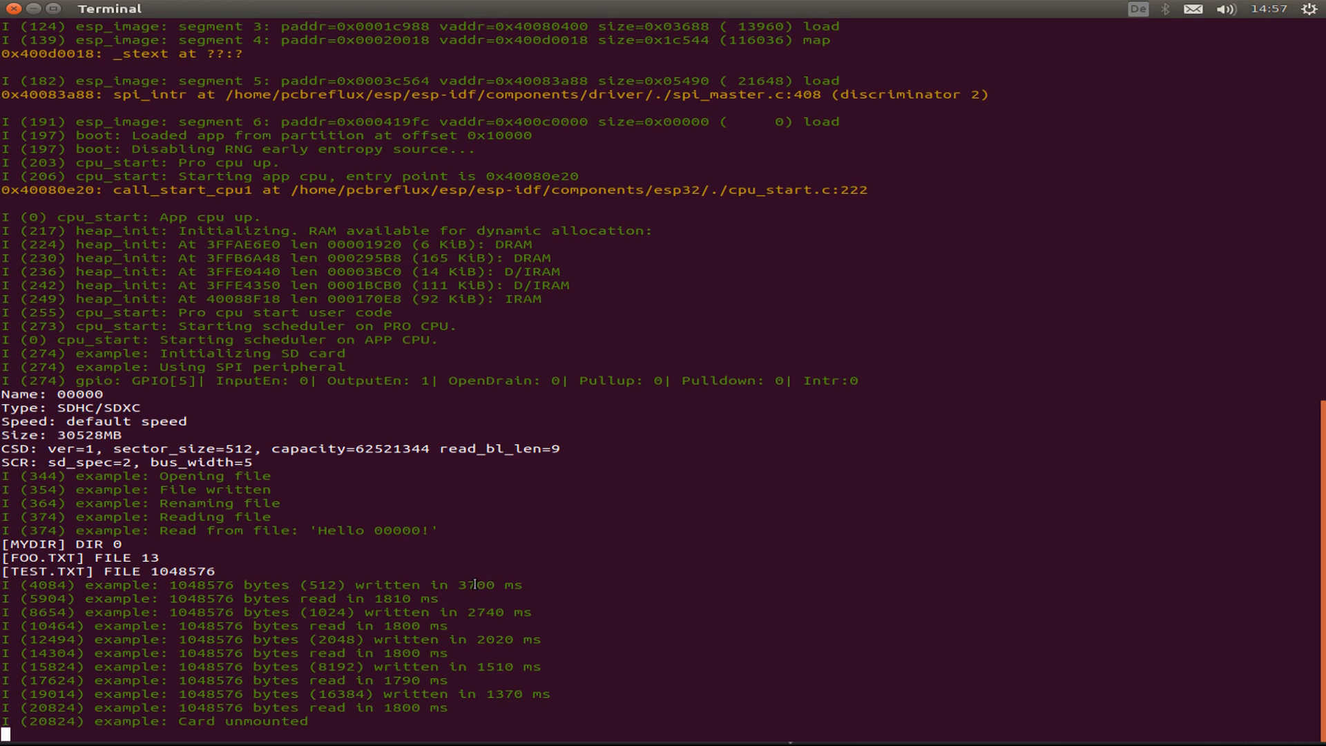
double_click(476, 584)
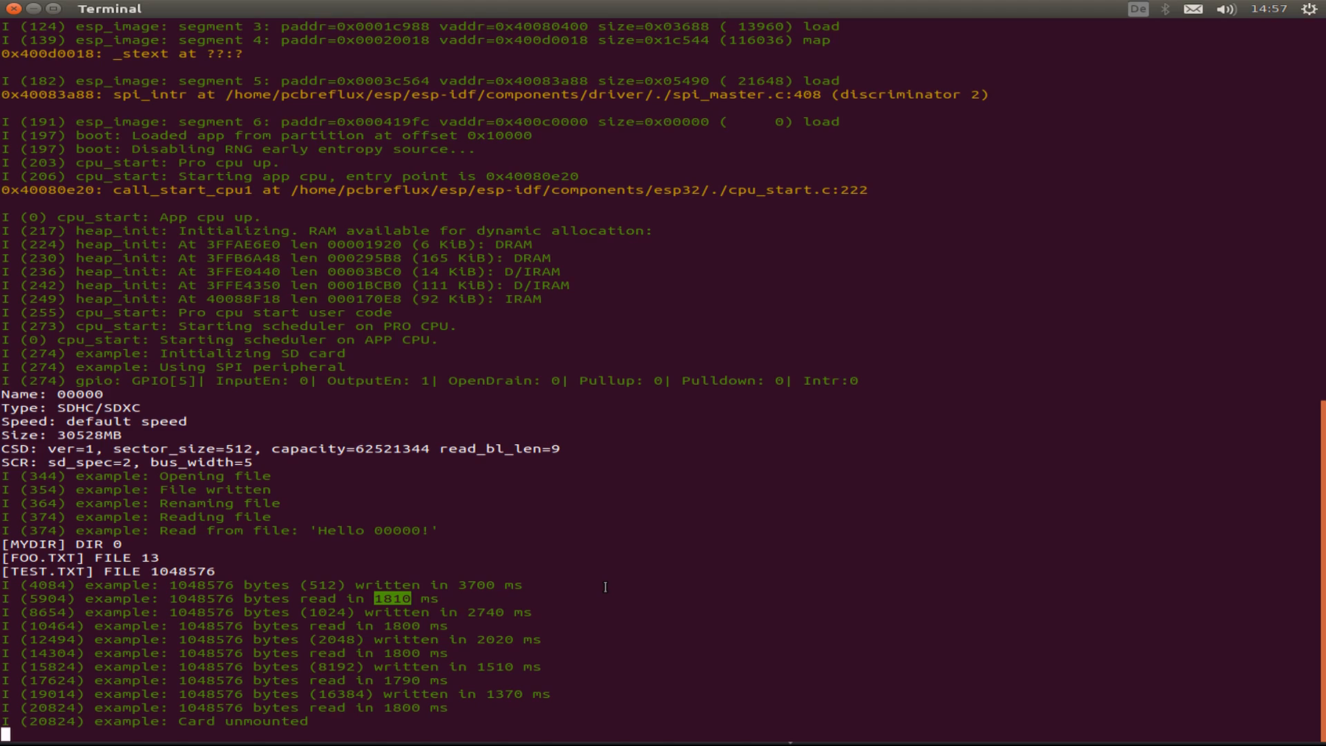
mouse_move(304, 701)
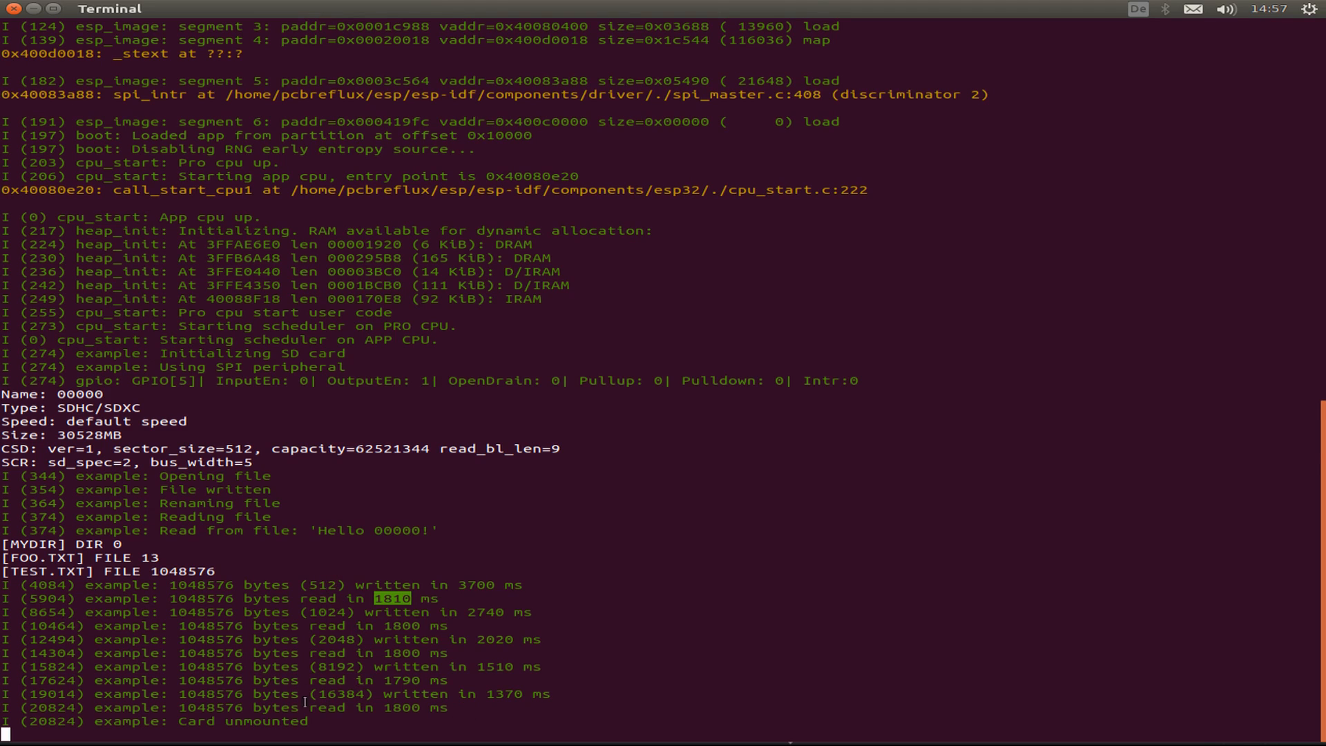
mouse_move(508, 692)
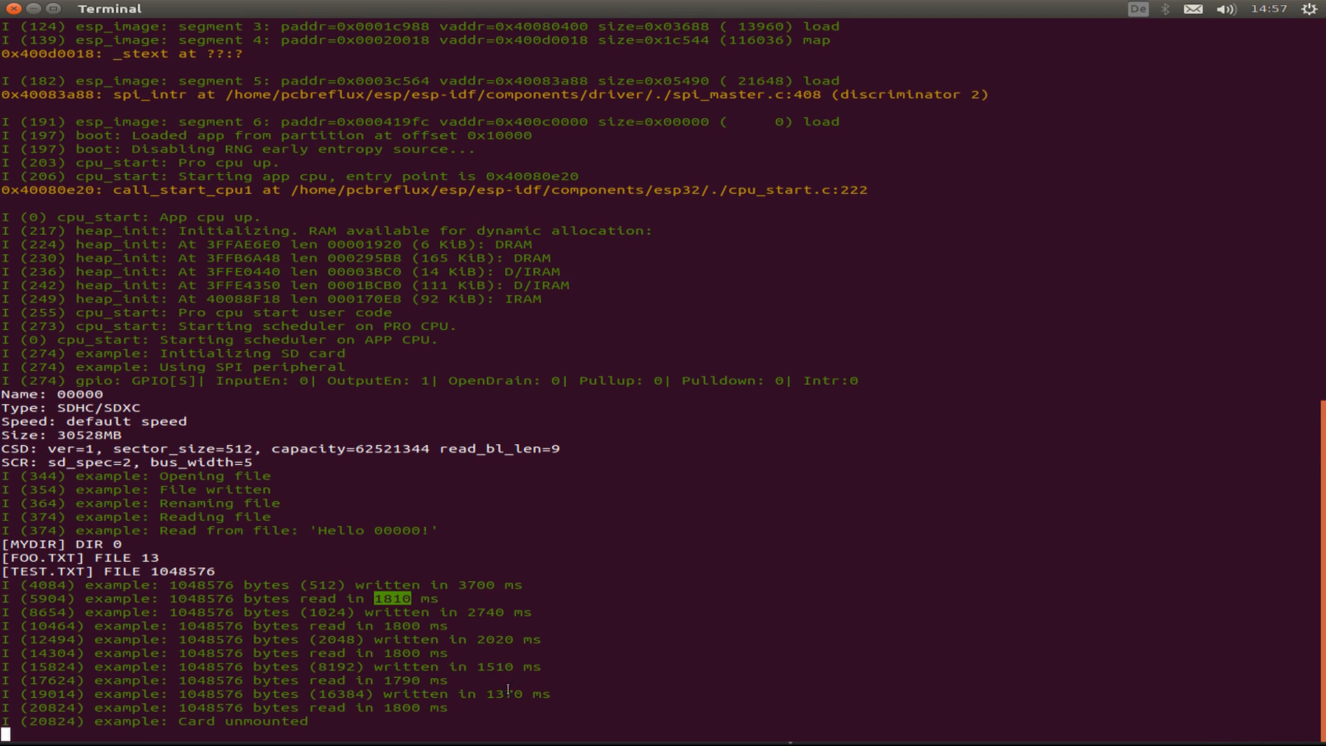
mouse_move(508, 700)
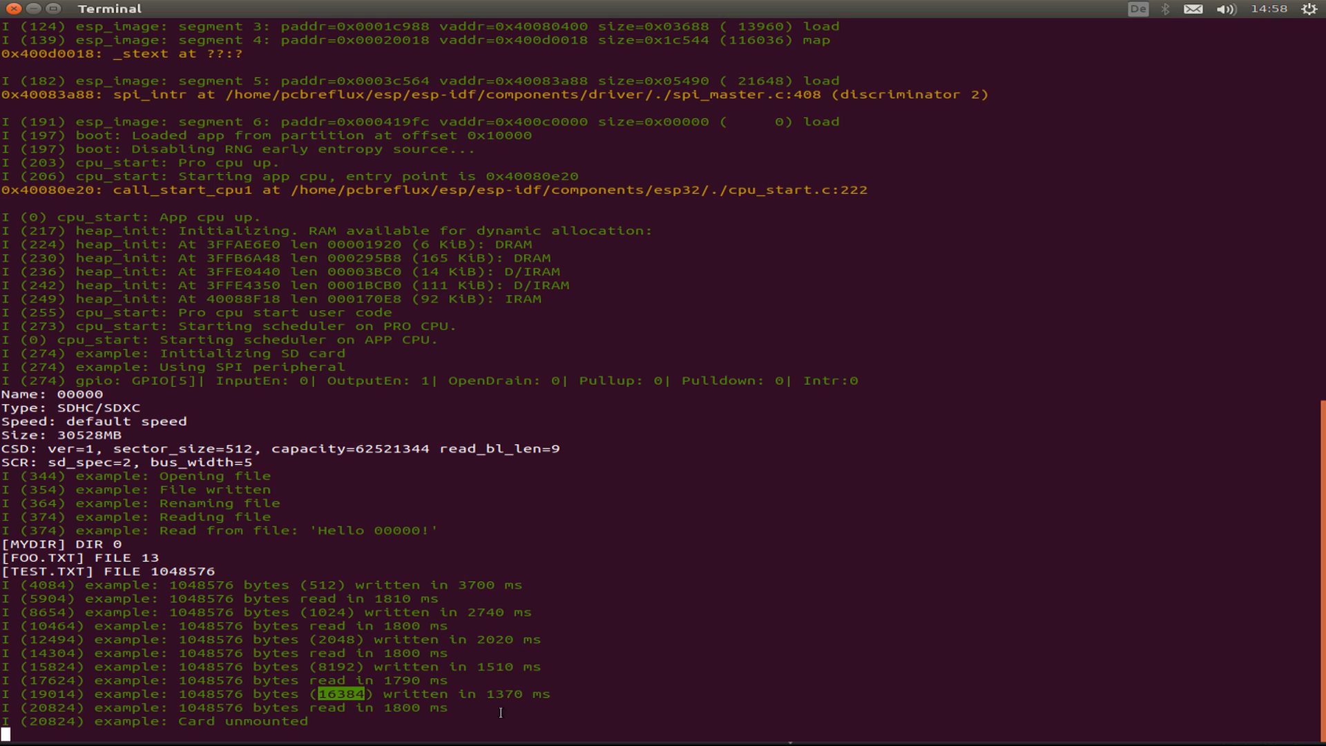
mouse_move(563, 696)
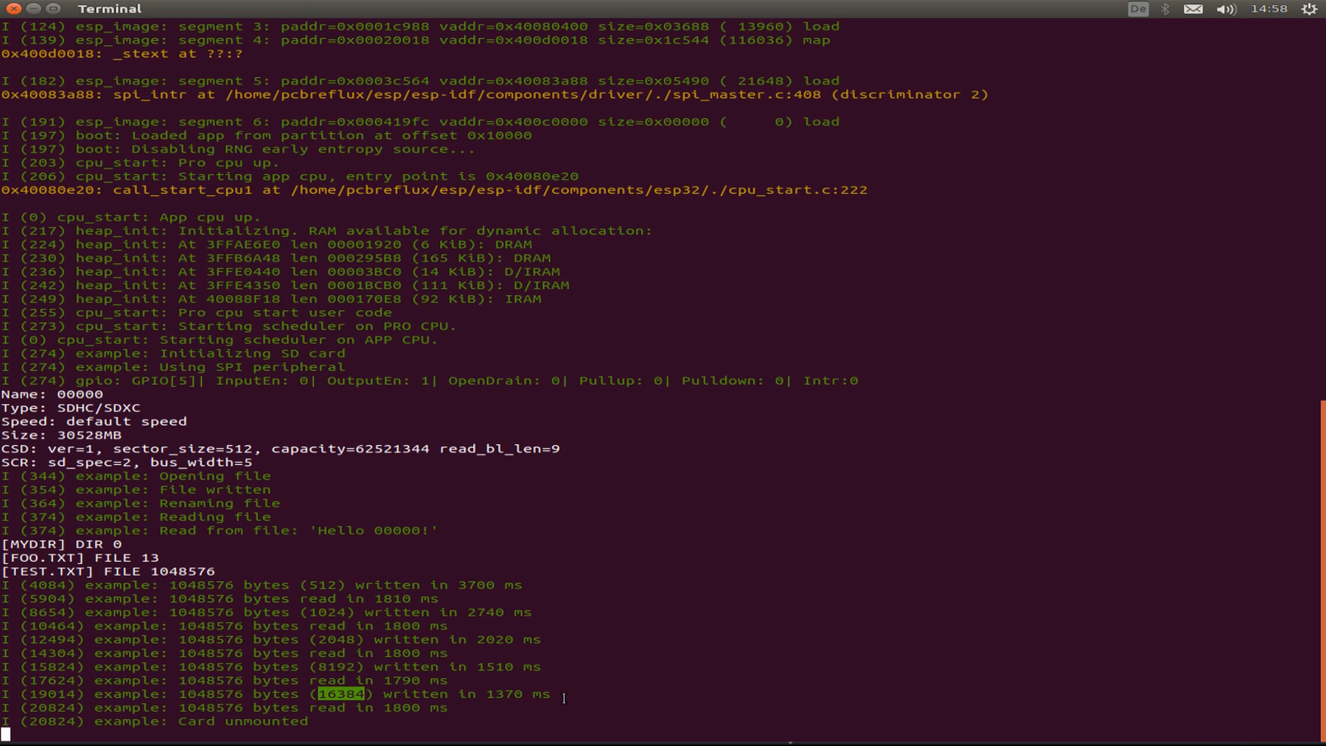